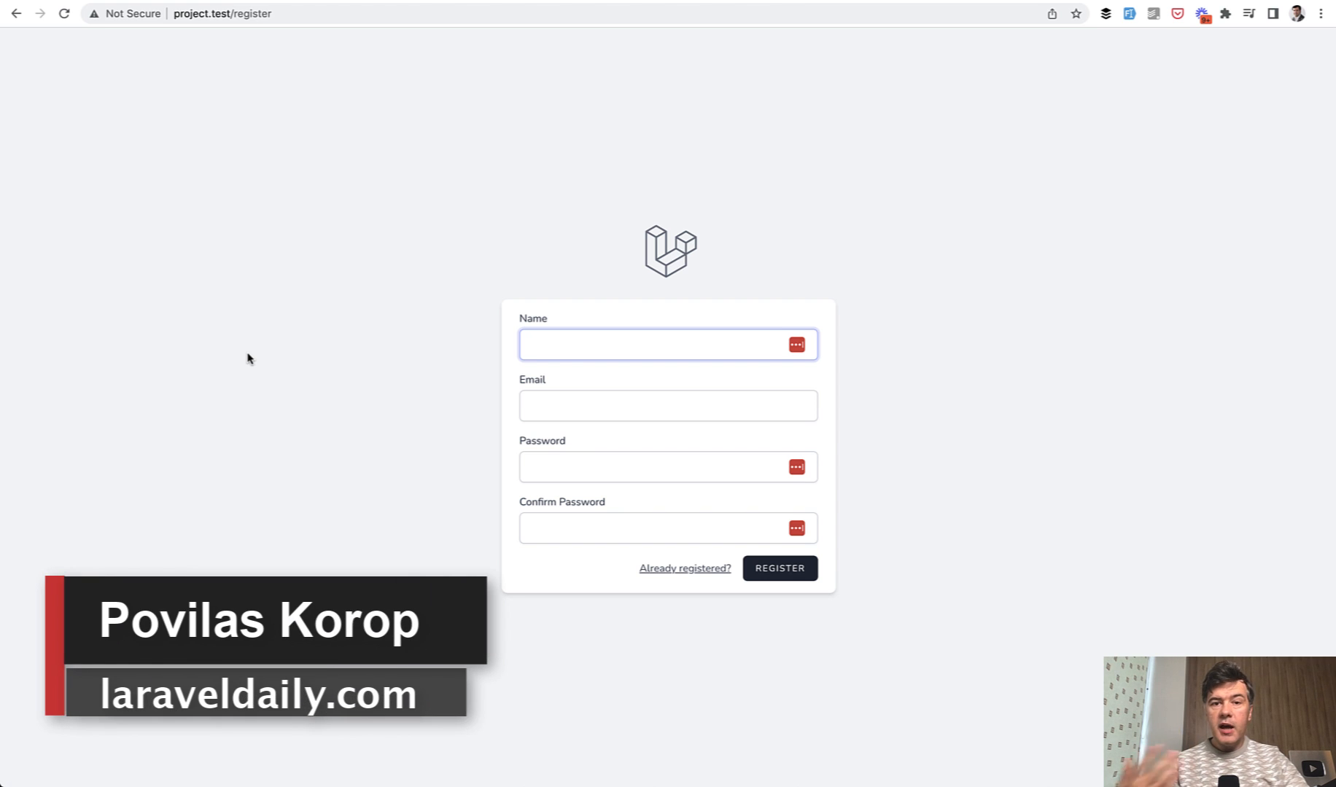
mouse_move(292, 503)
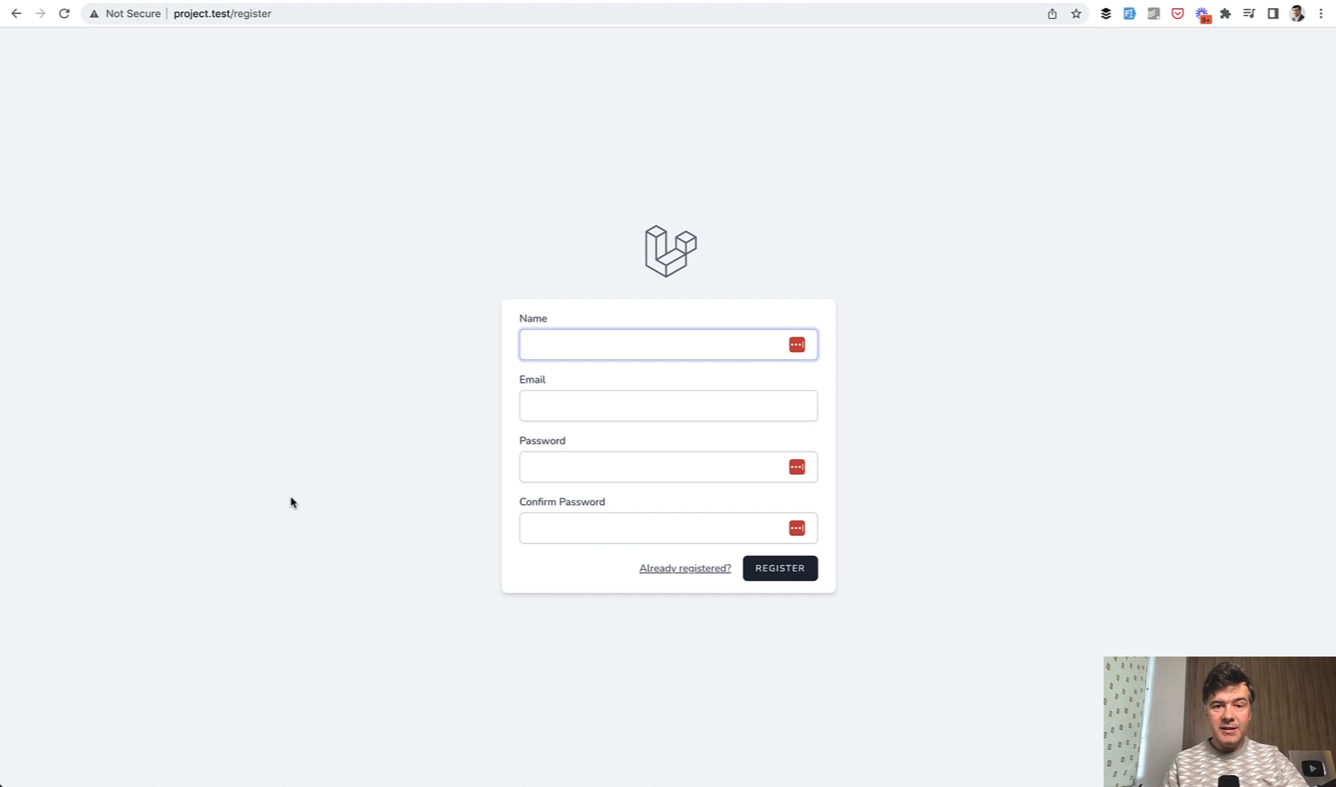
mouse_move(373, 436)
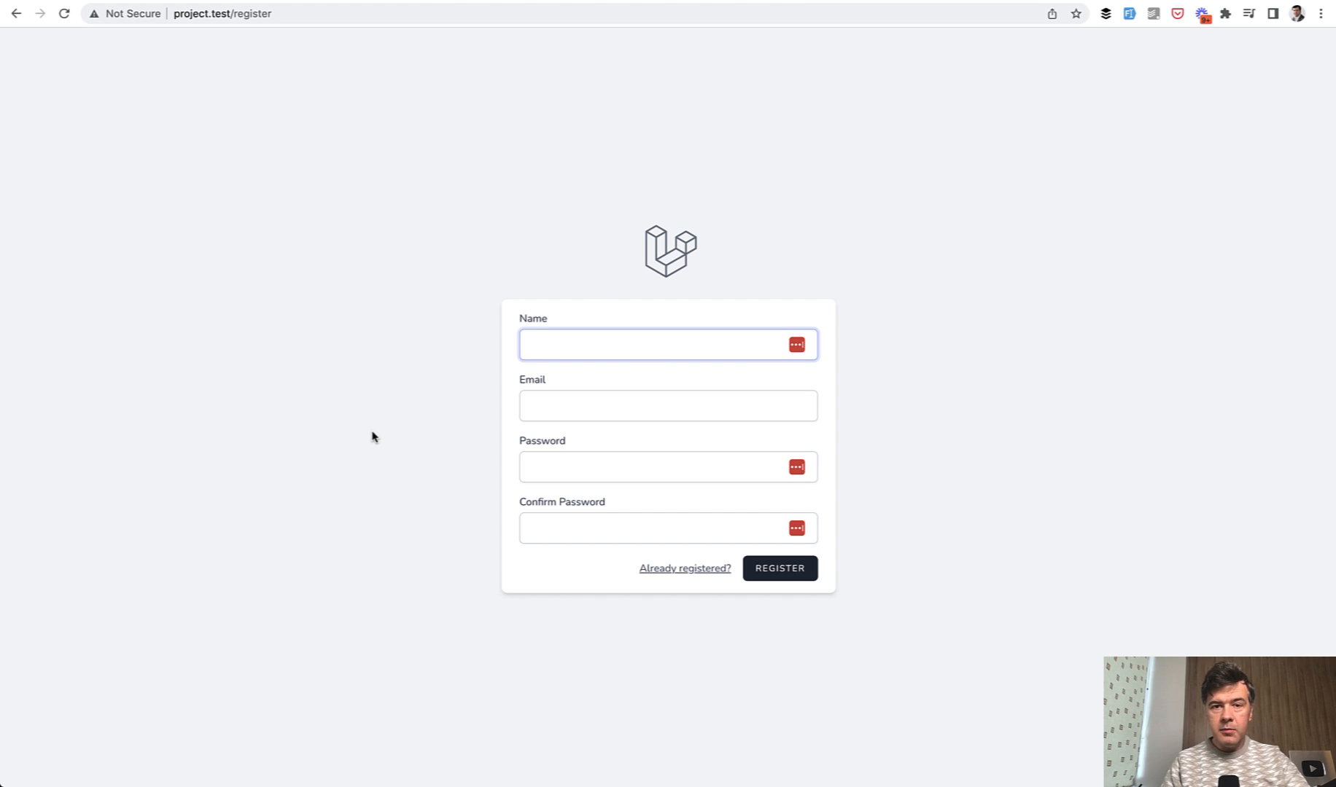
Scroll the laravolt/avatar README to the Installation section's composer require command.
left_click(668, 345)
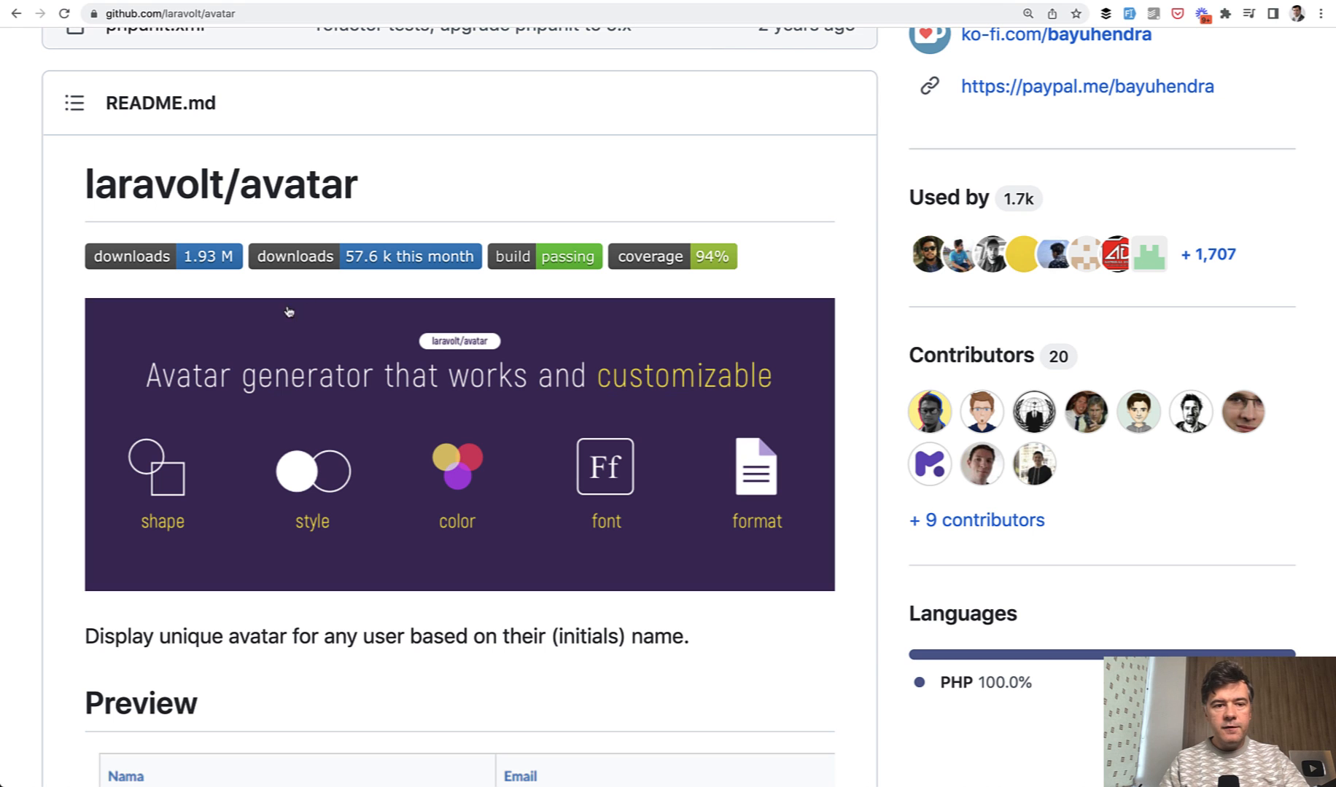
mouse_move(274, 148)
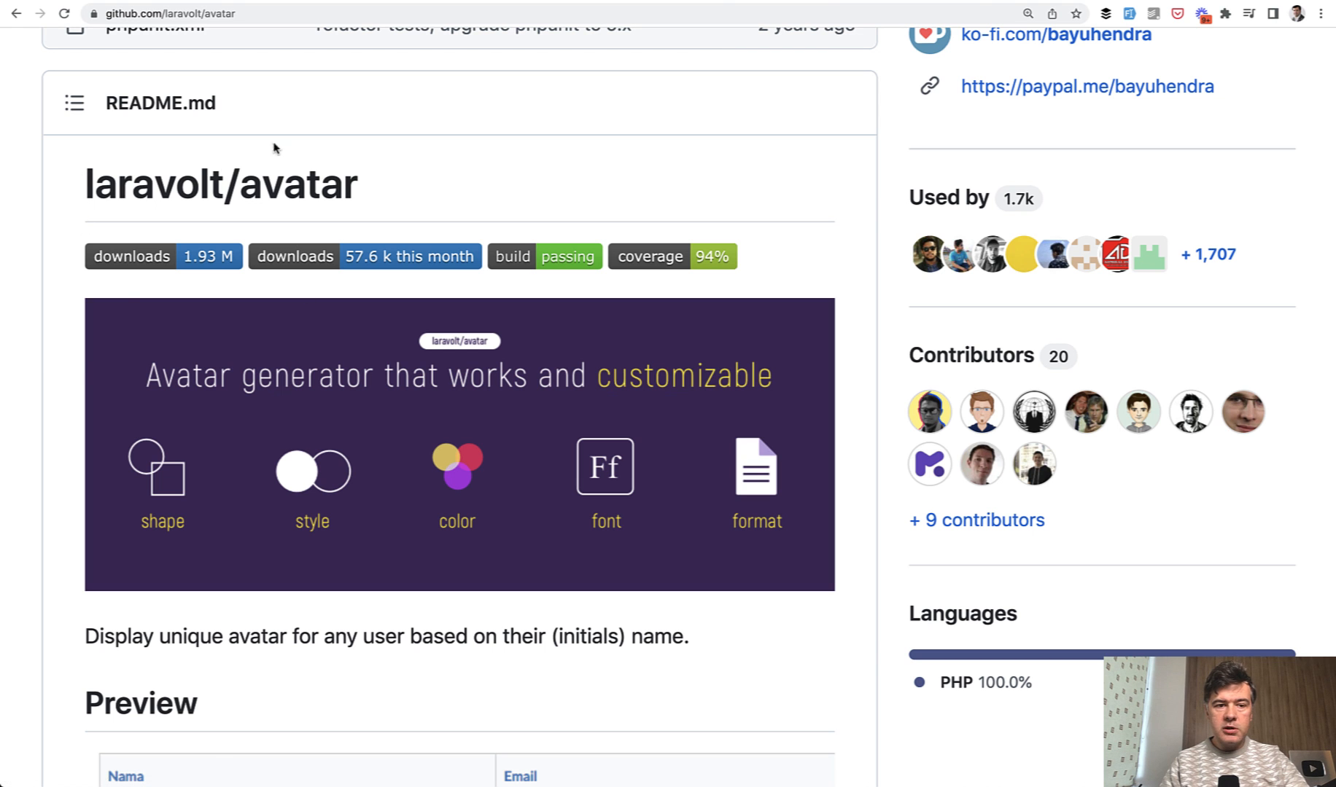
mouse_move(65, 397)
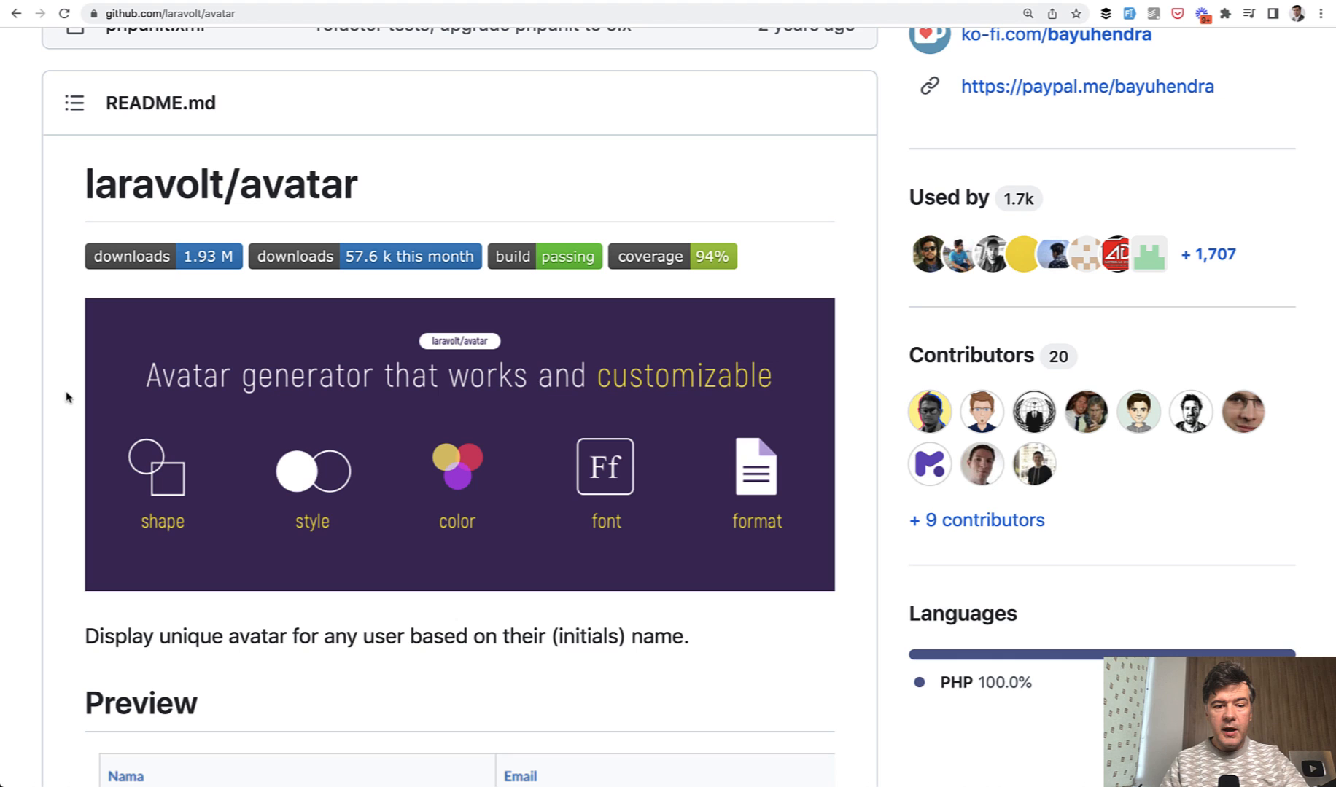
scroll("down", 3)
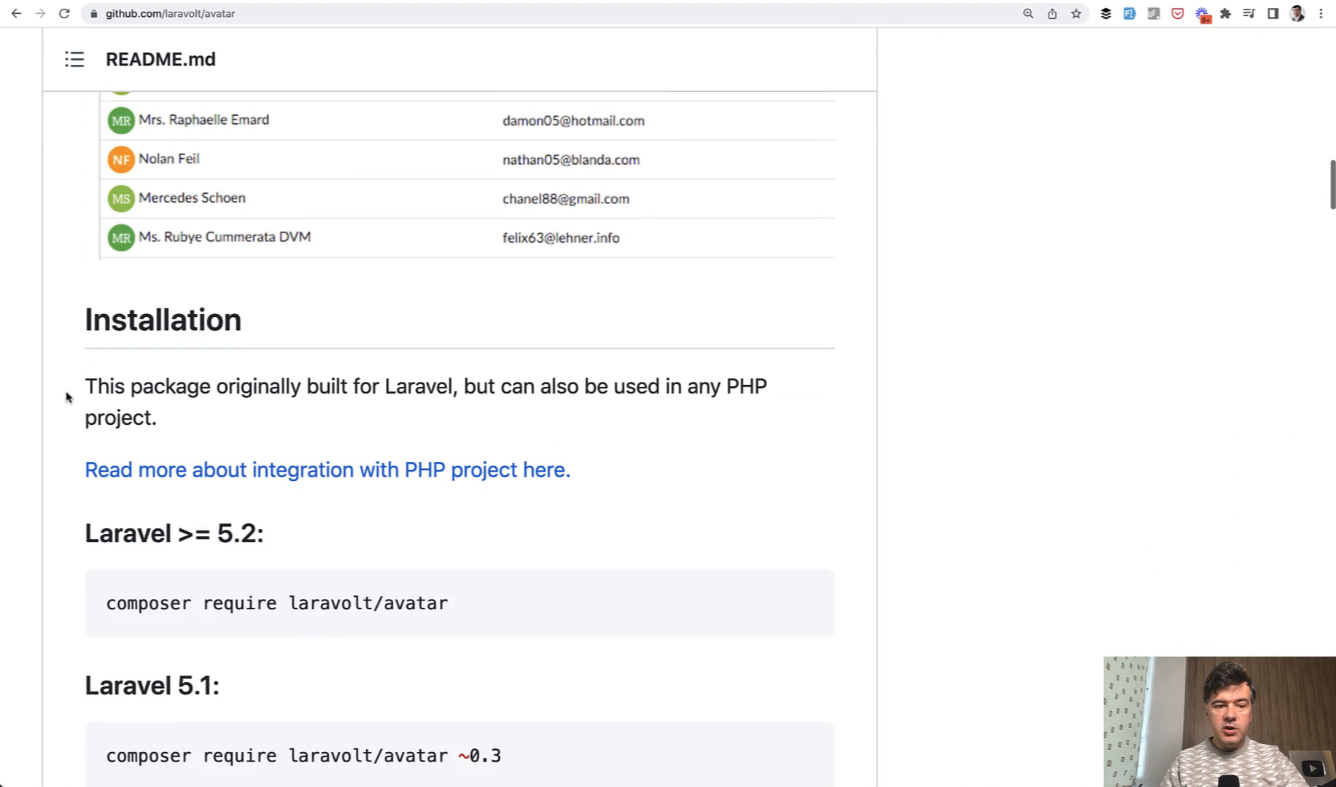
scroll("up", 3)
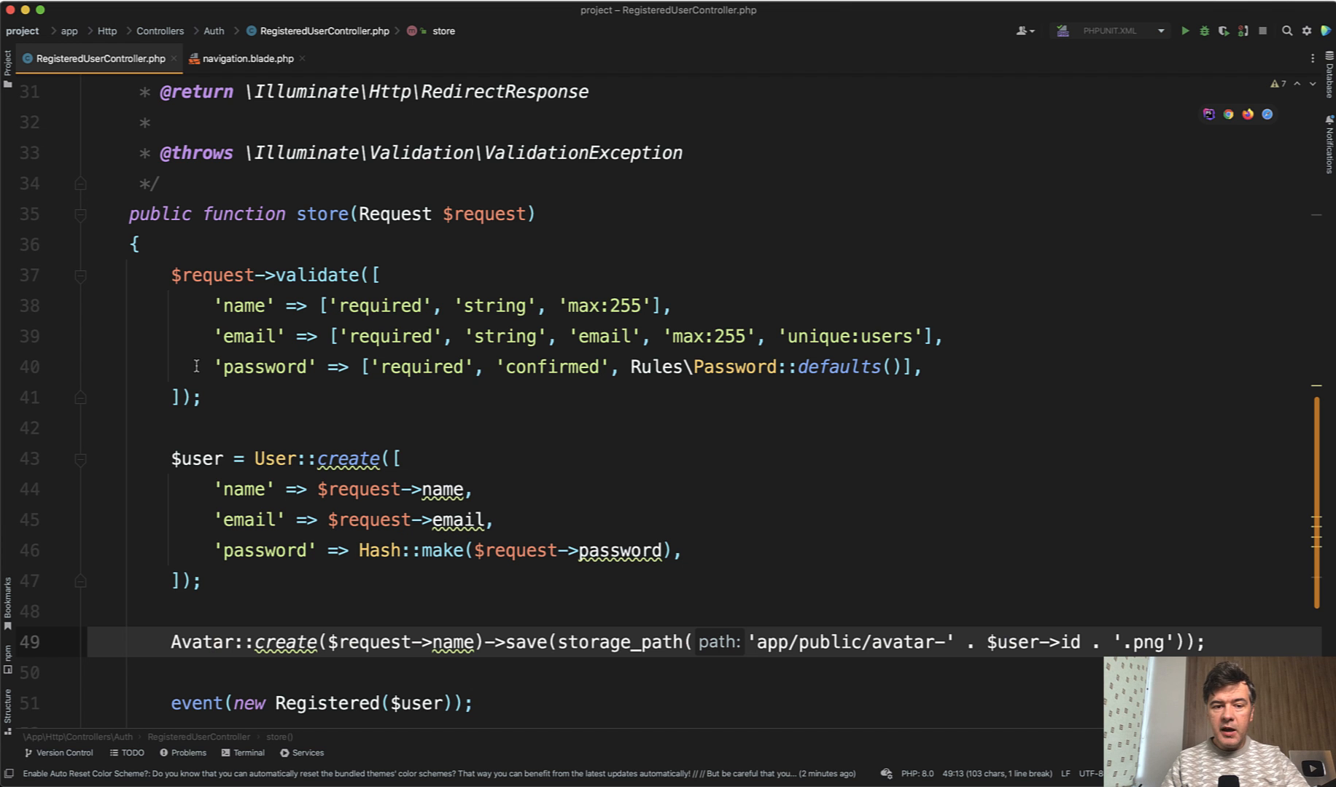
scroll("down", 3)
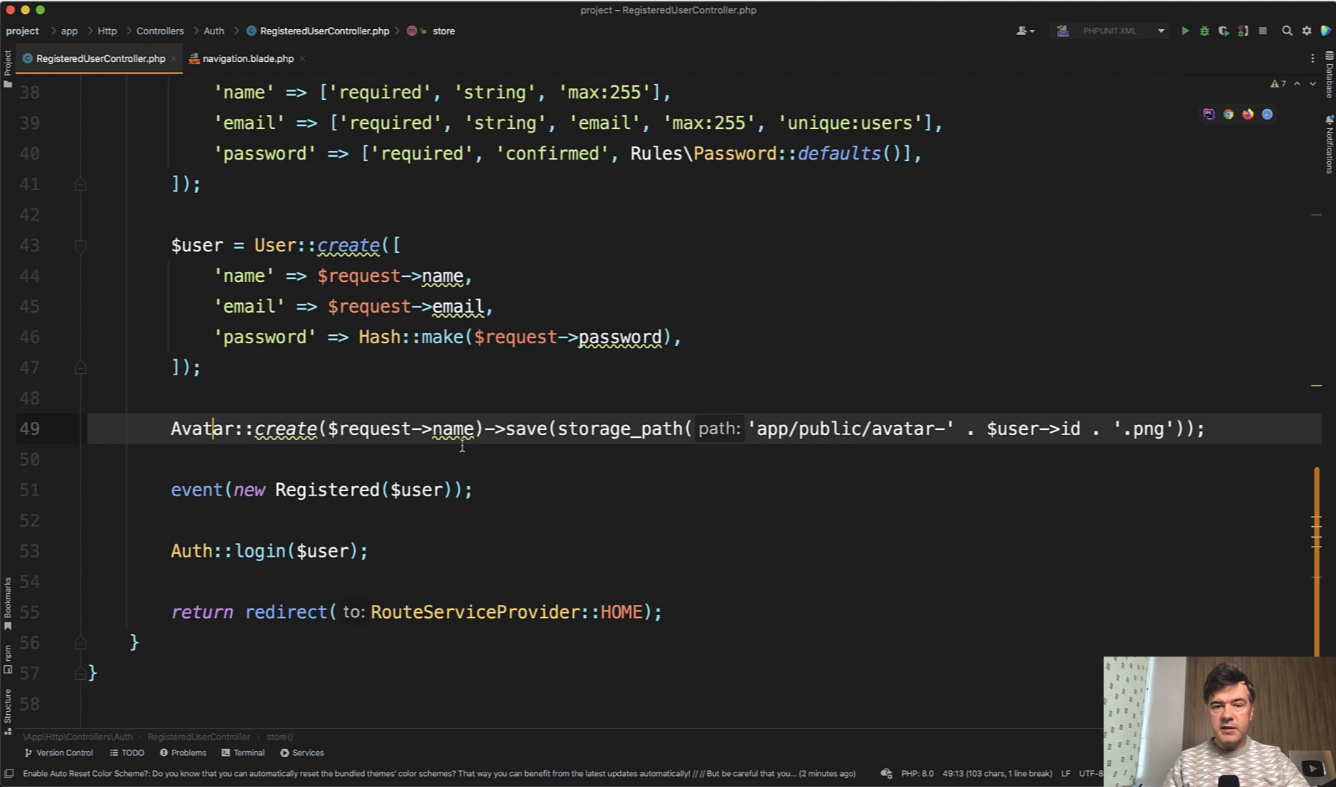
mouse_move(460, 446)
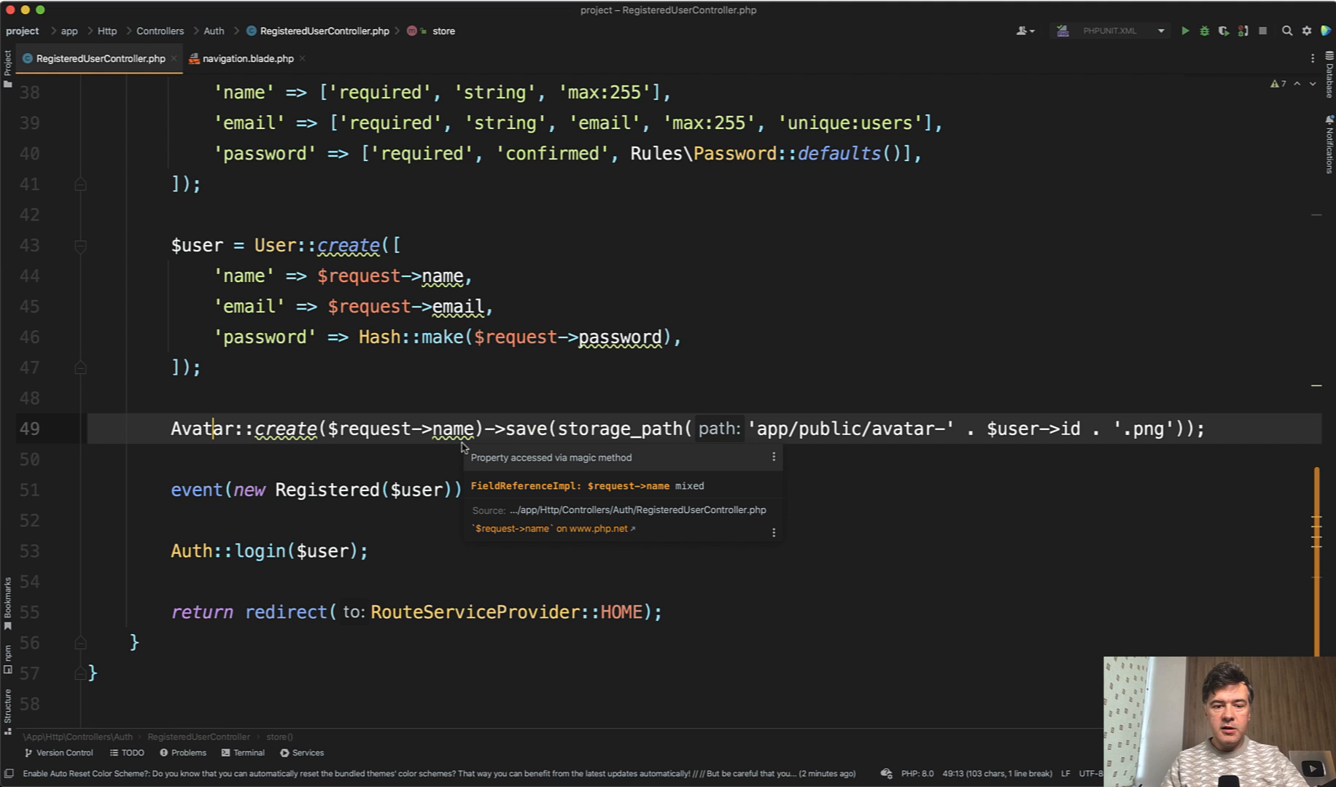
mouse_move(216, 432)
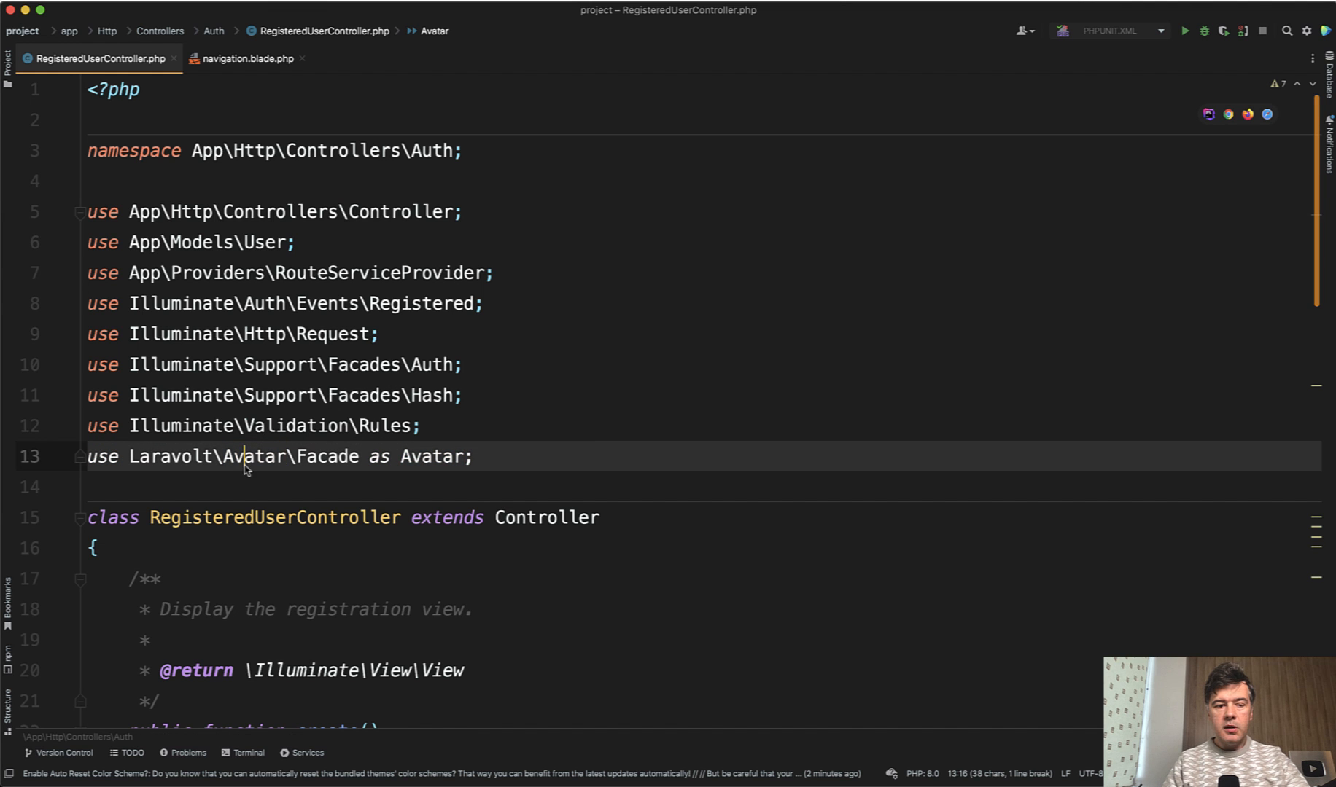
scroll("down", 3)
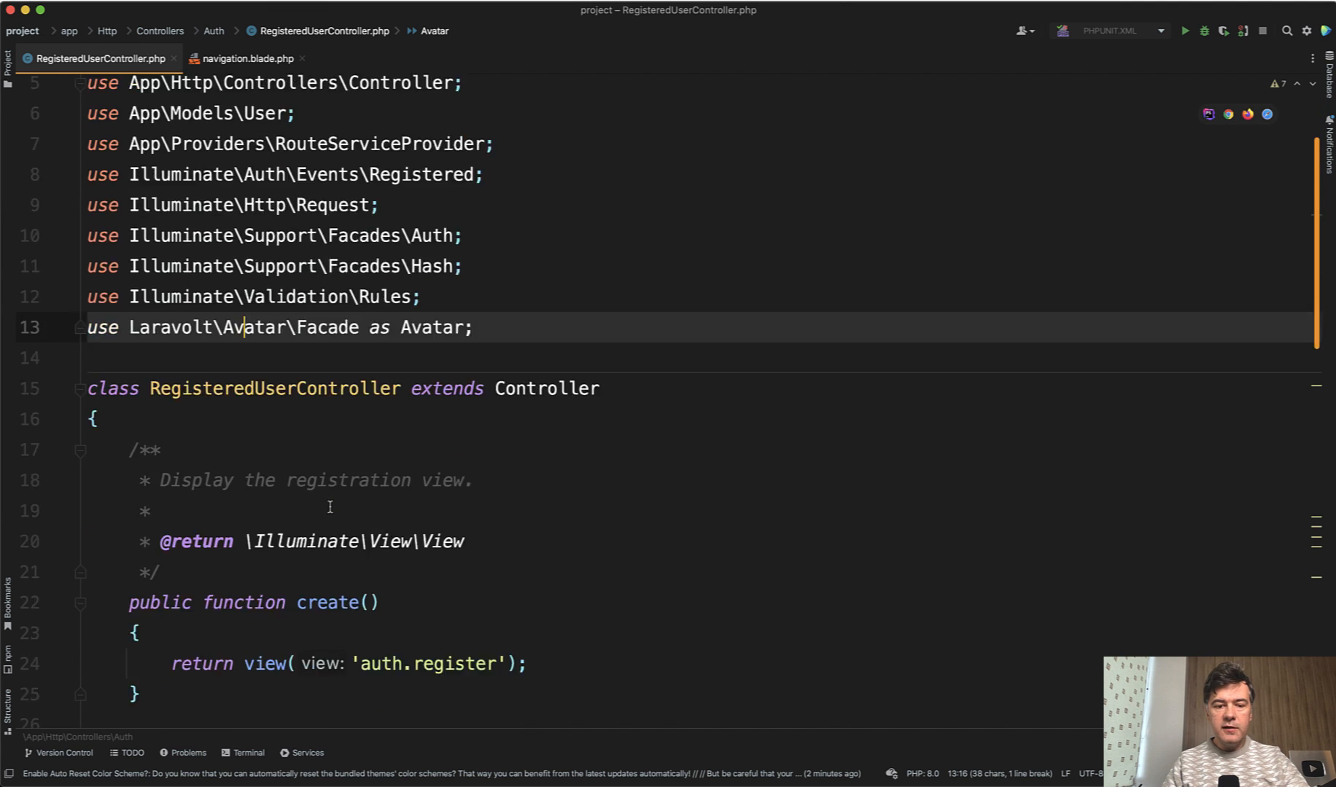
scroll("down", 3)
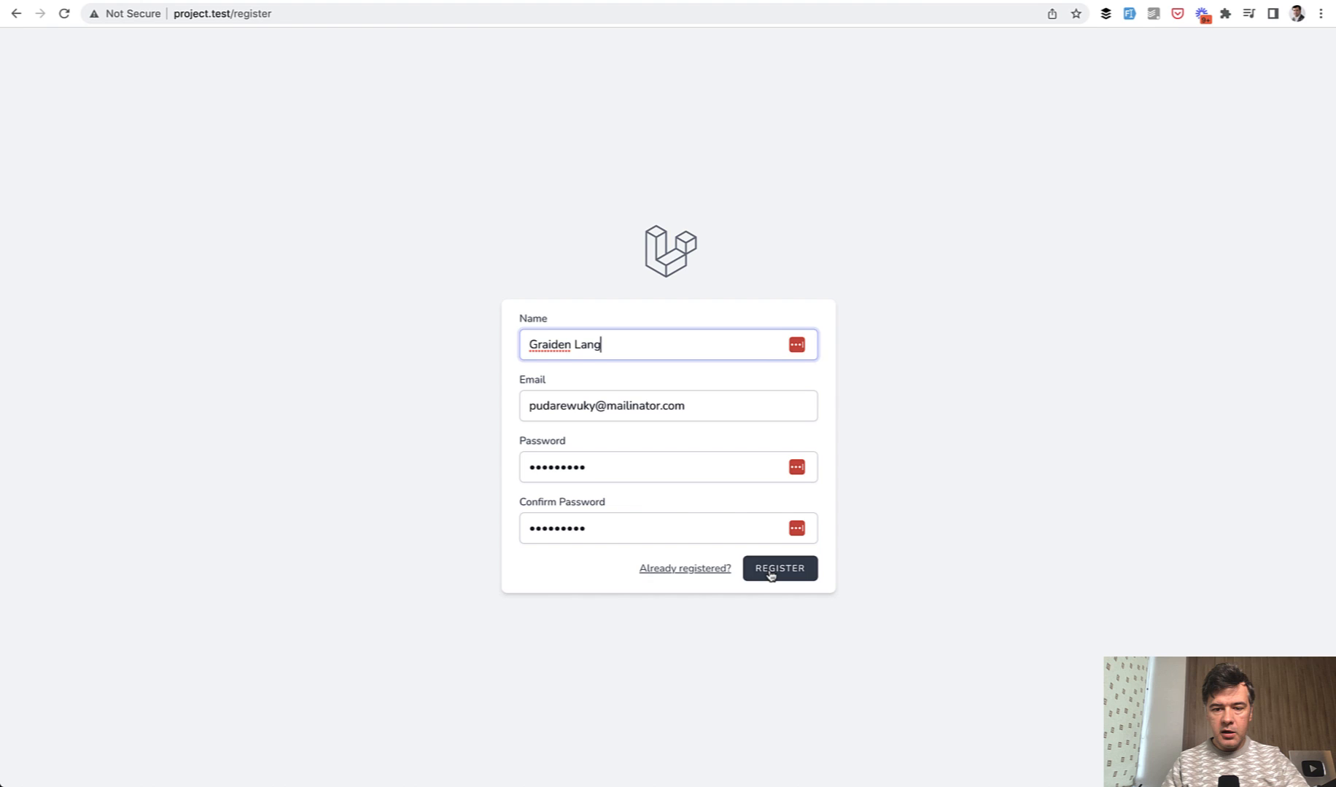
Submit the registration form to land on the dashboard showing "GL" initials.
left_click(780, 569)
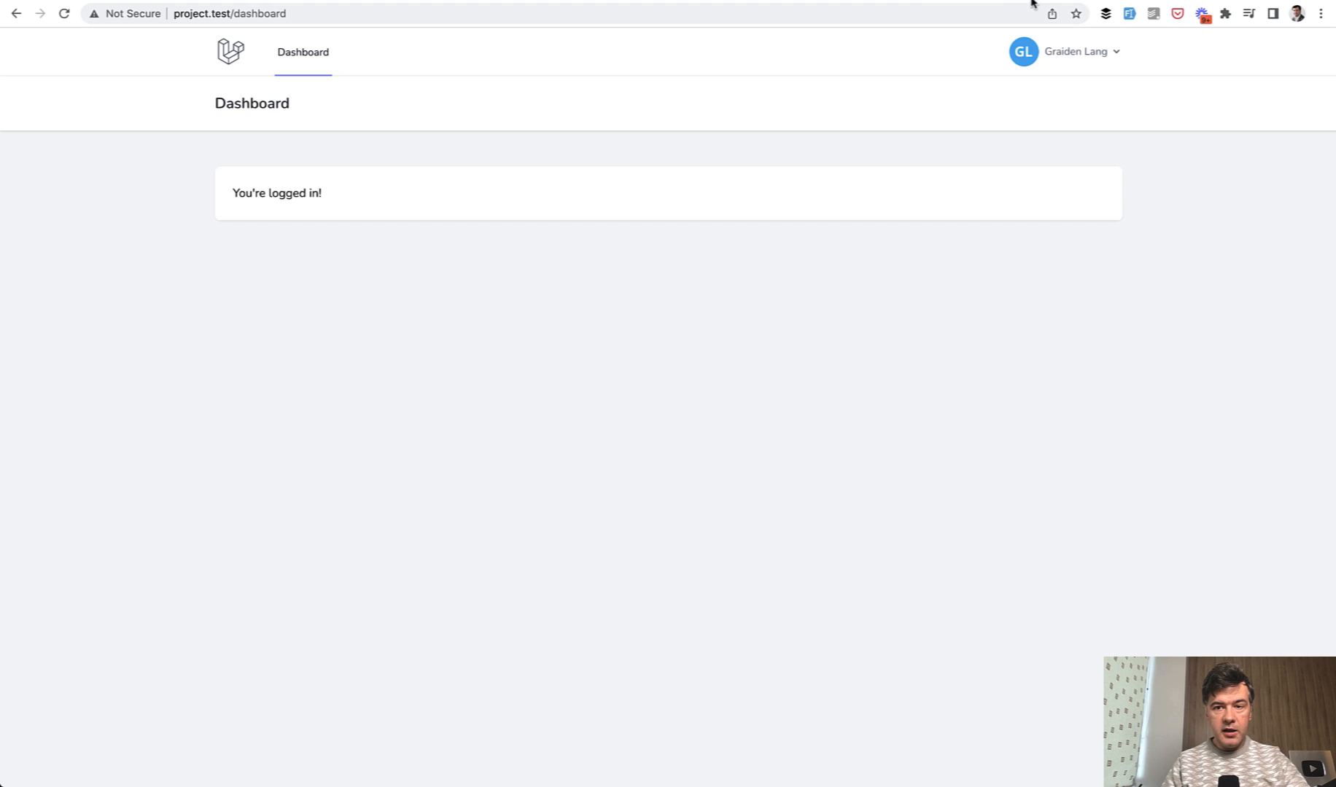
mouse_move(930, 249)
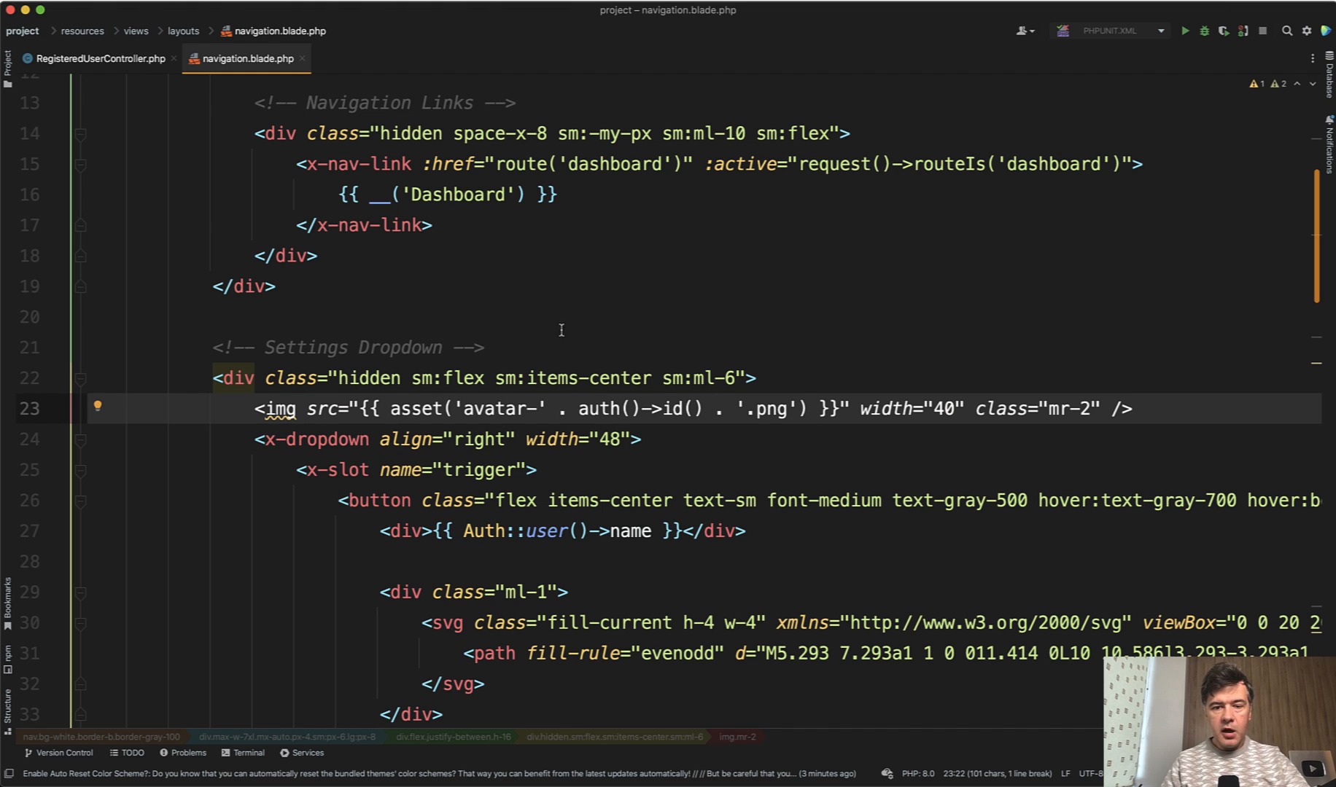
mouse_move(612, 454)
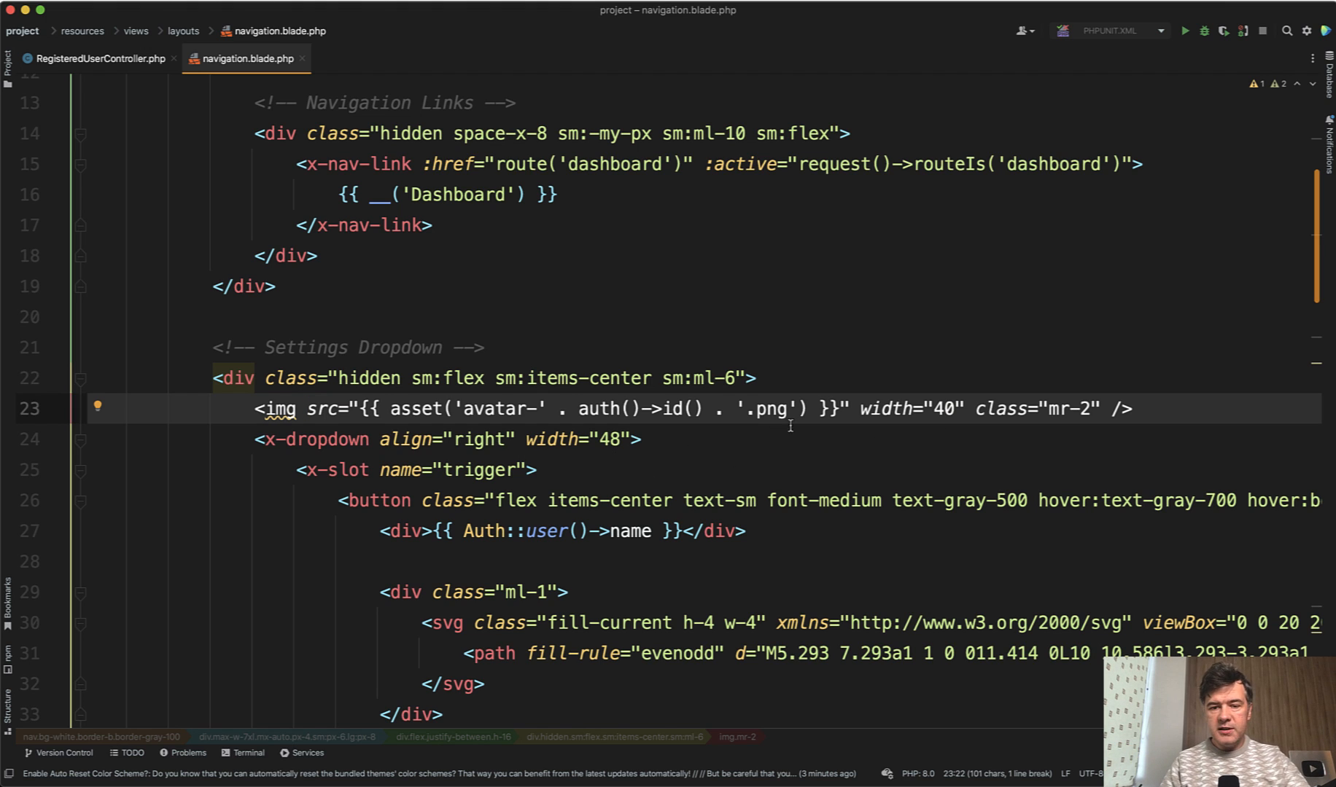
In navigation.blade.php, add an <img> after the first avatar using ui-avatars.com/api with urlencode(auth()->user()).
left_click(657, 439)
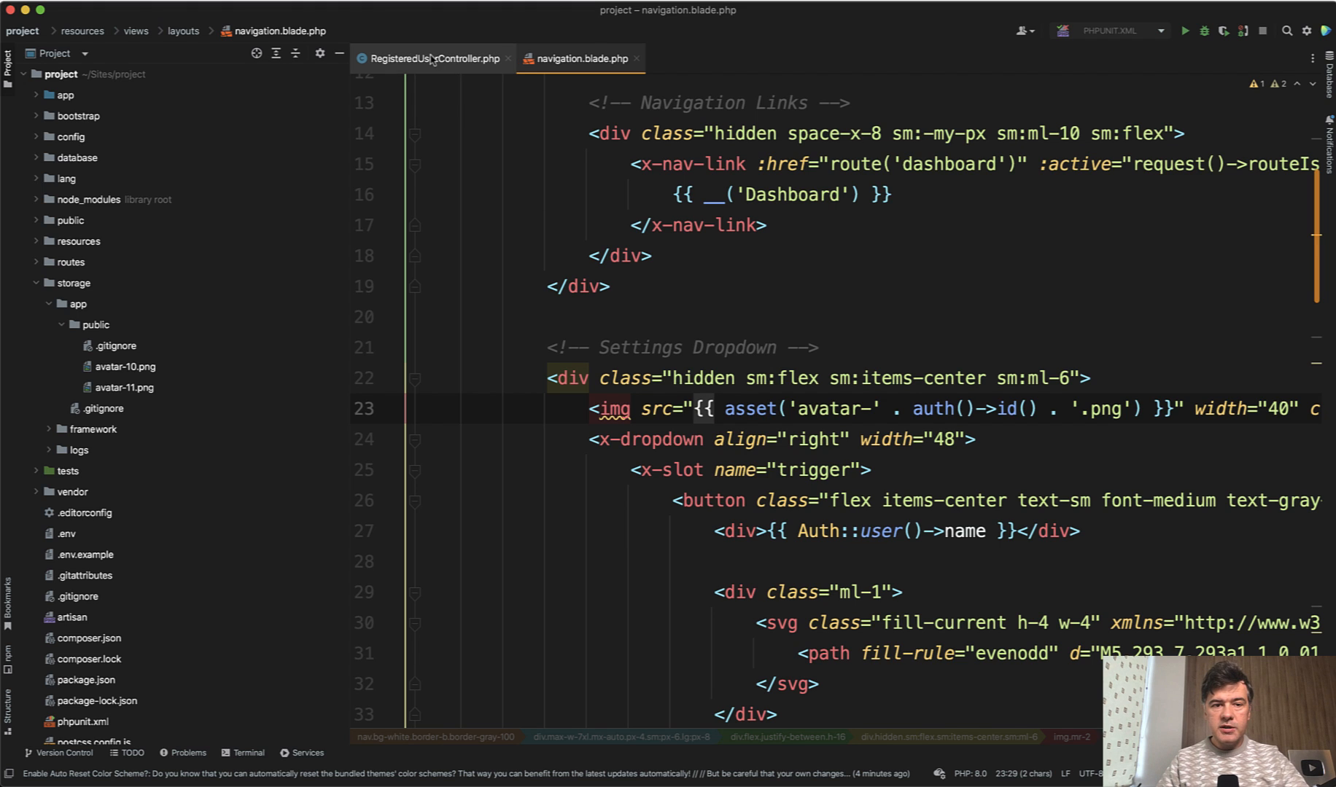
left_click(430, 58)
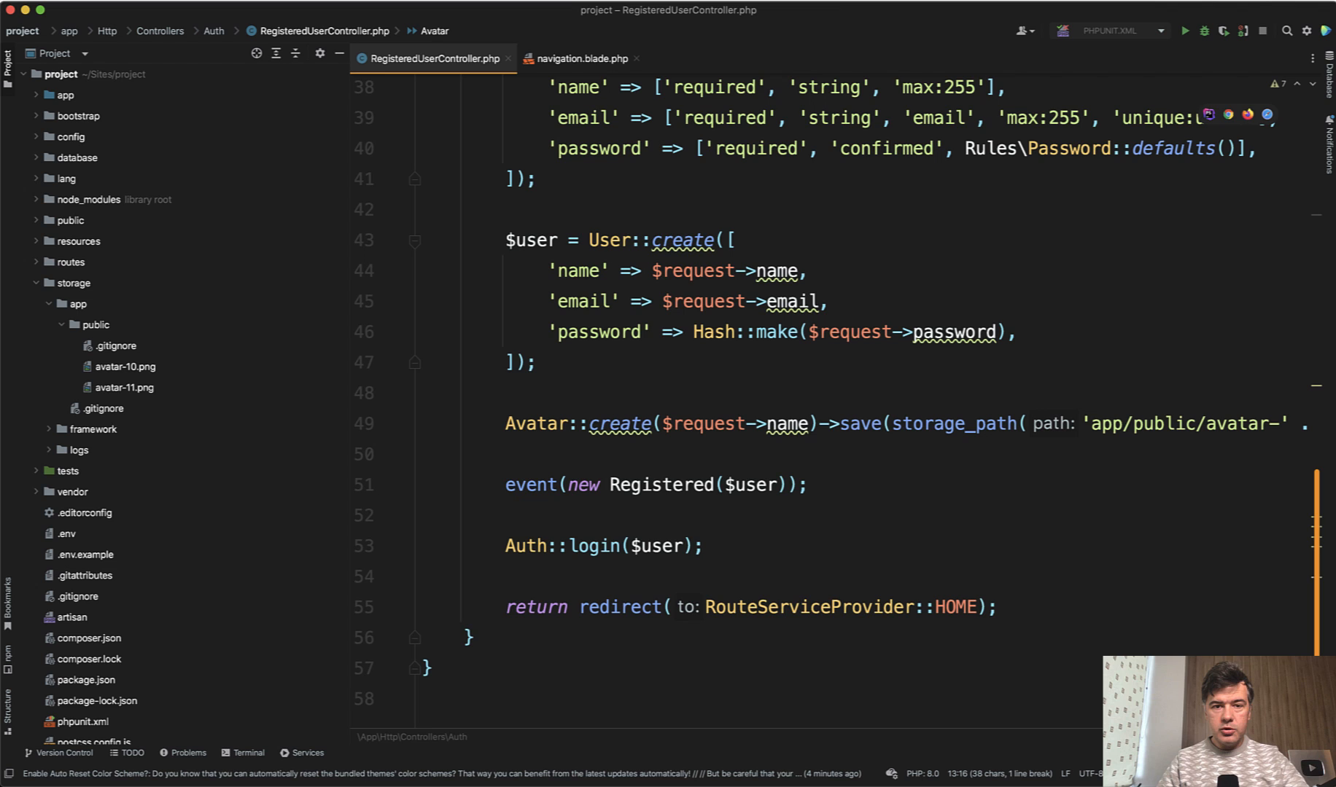
left_click(583, 58)
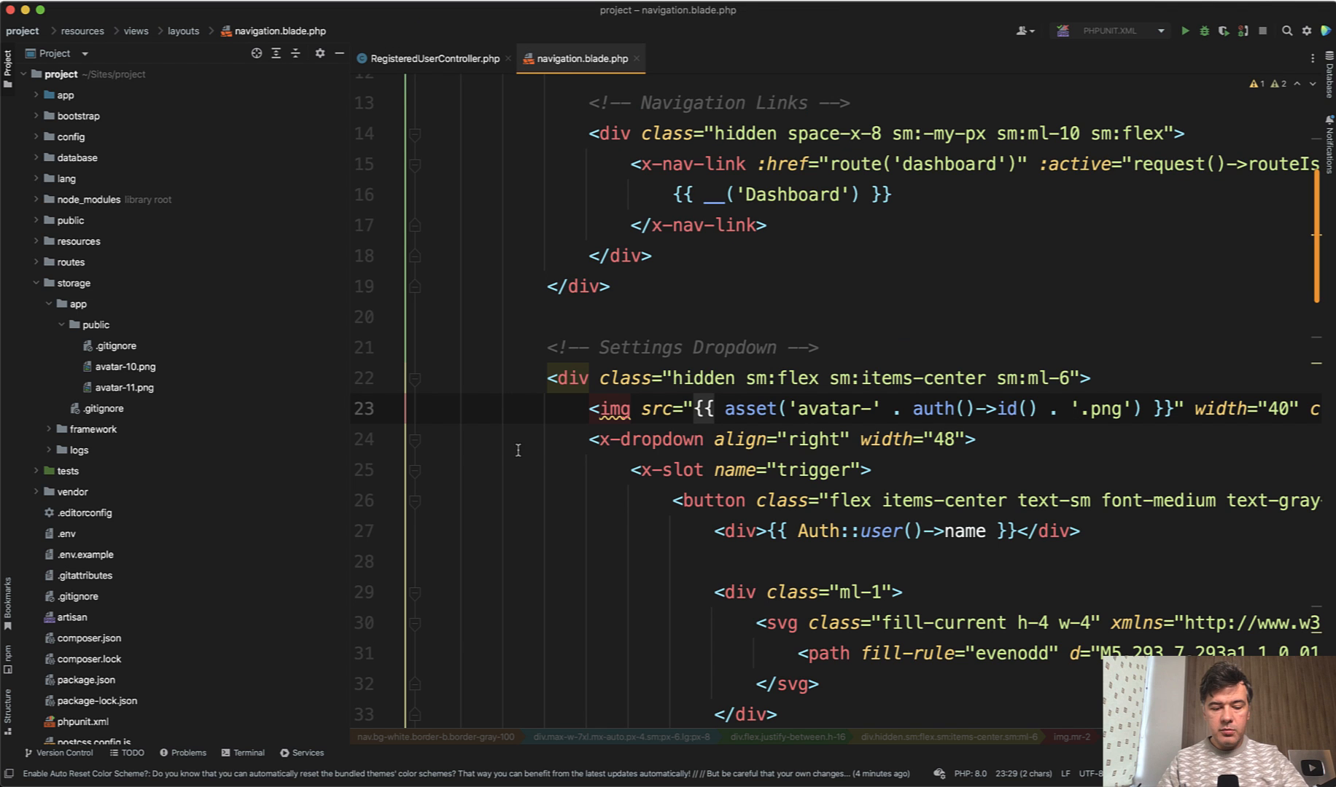
type("<img src=\"https://ui-avatars.com/api/?name={{ urlencode(auth()->user()")
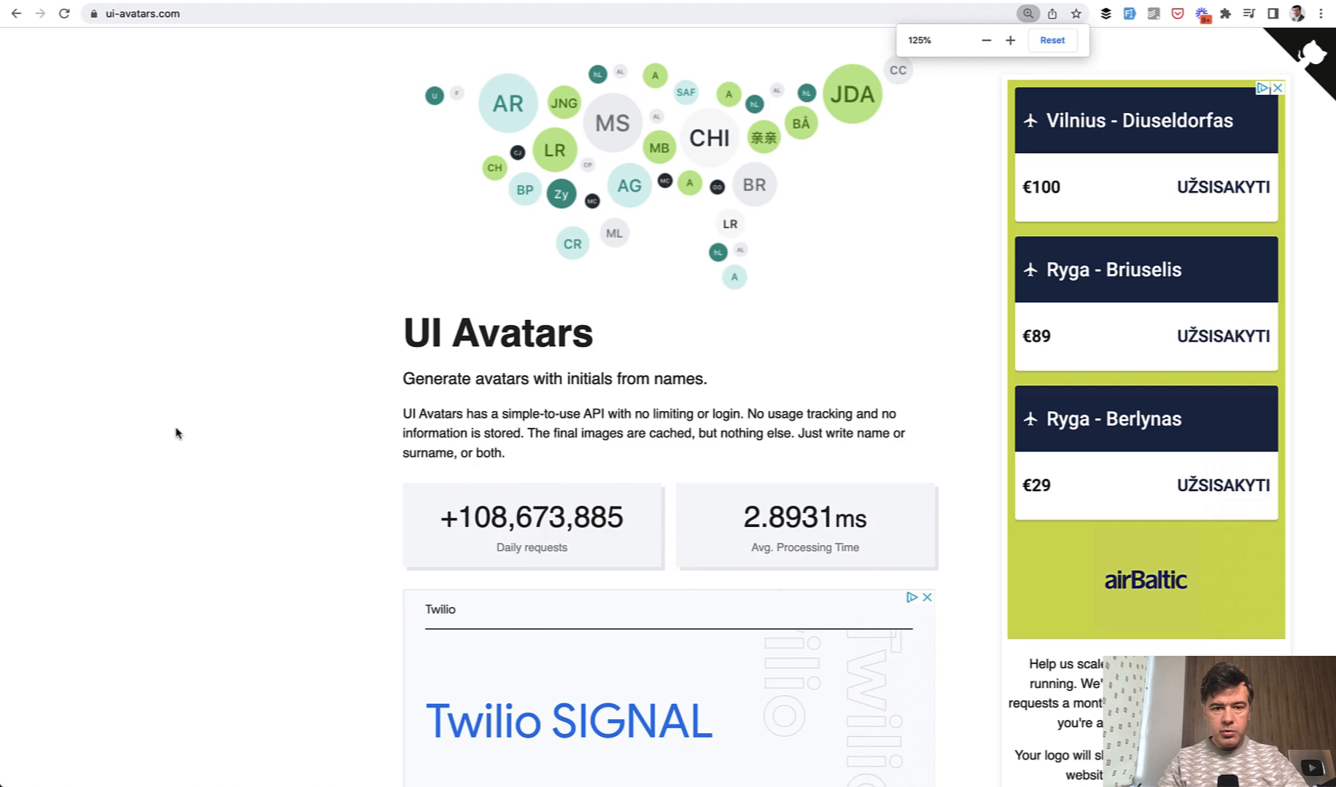
Scroll through the UI Avatars Usage and Settings docs covering size, font-size and initials length.
scroll("down", 3)
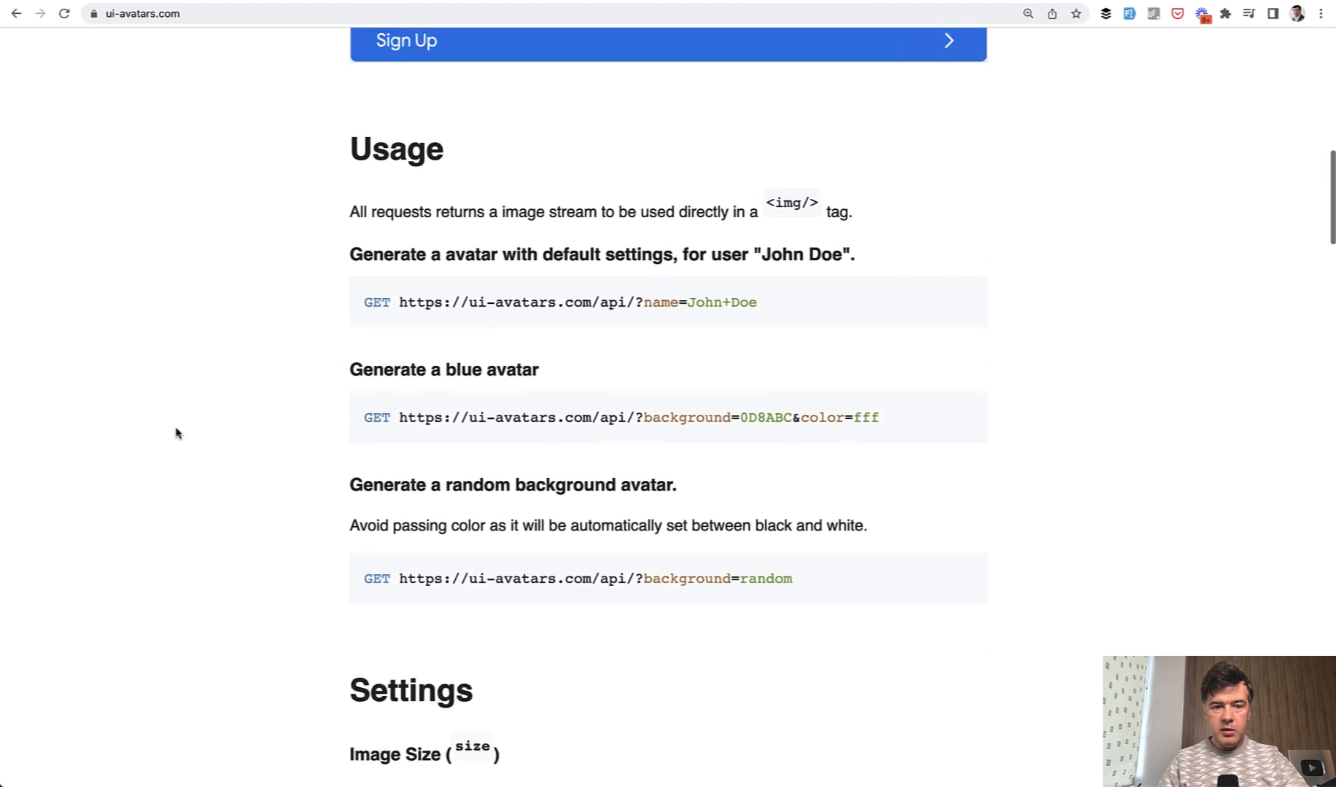
scroll("down", 3)
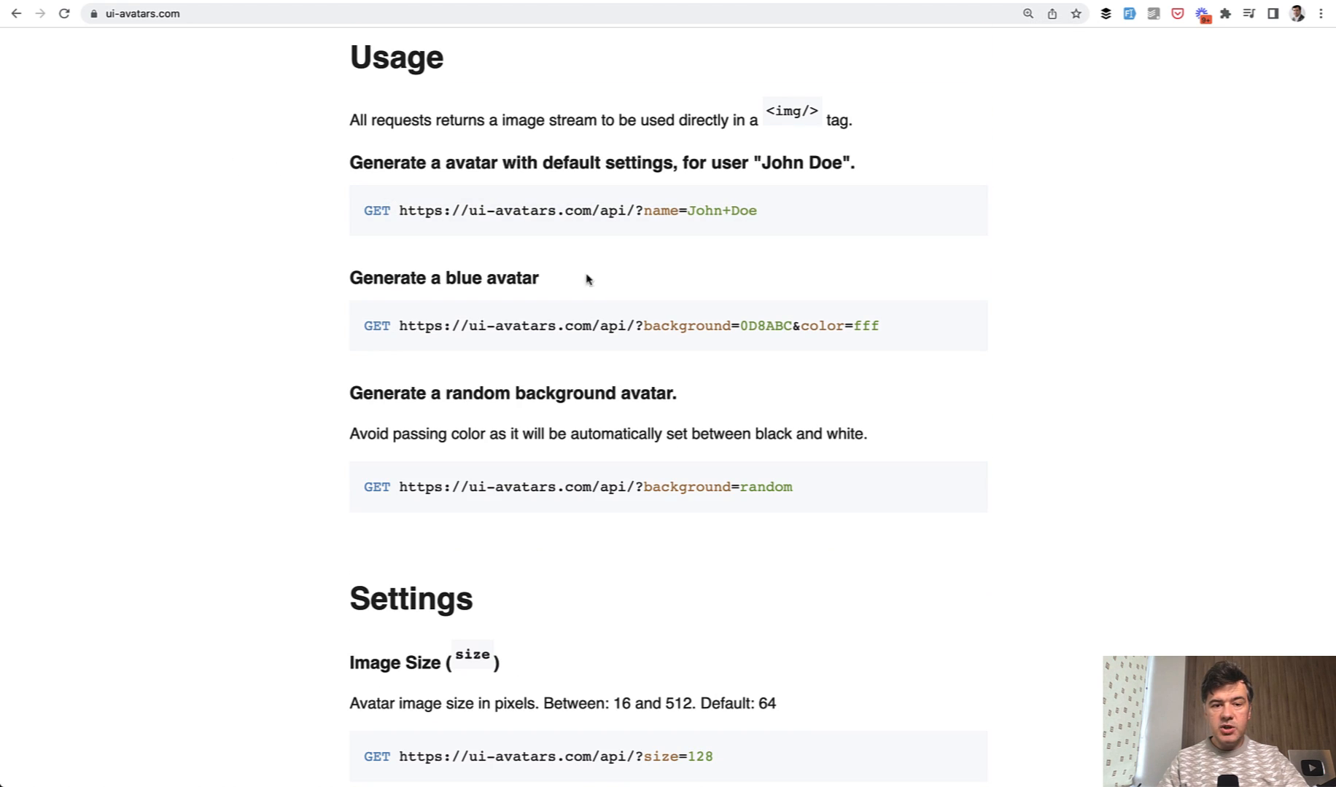
mouse_move(736, 228)
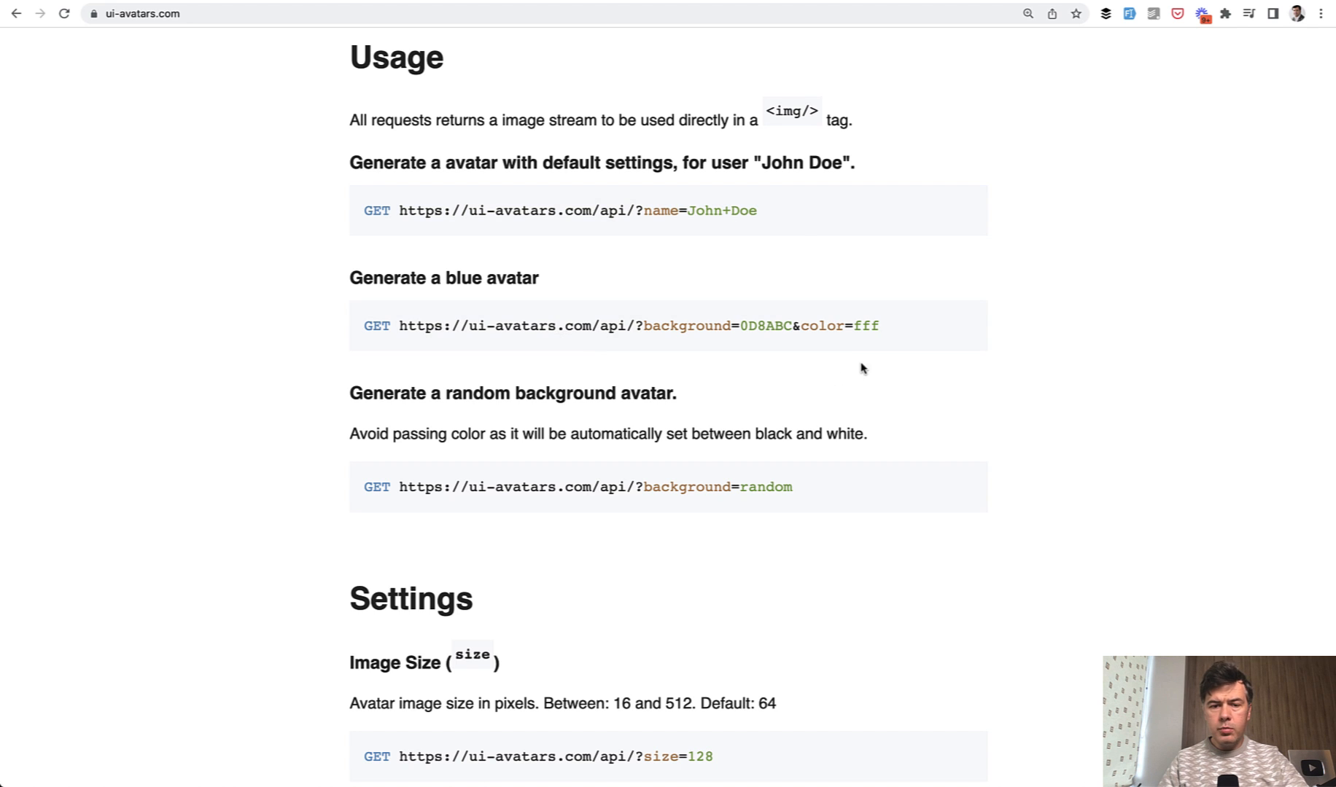
scroll("down", 3)
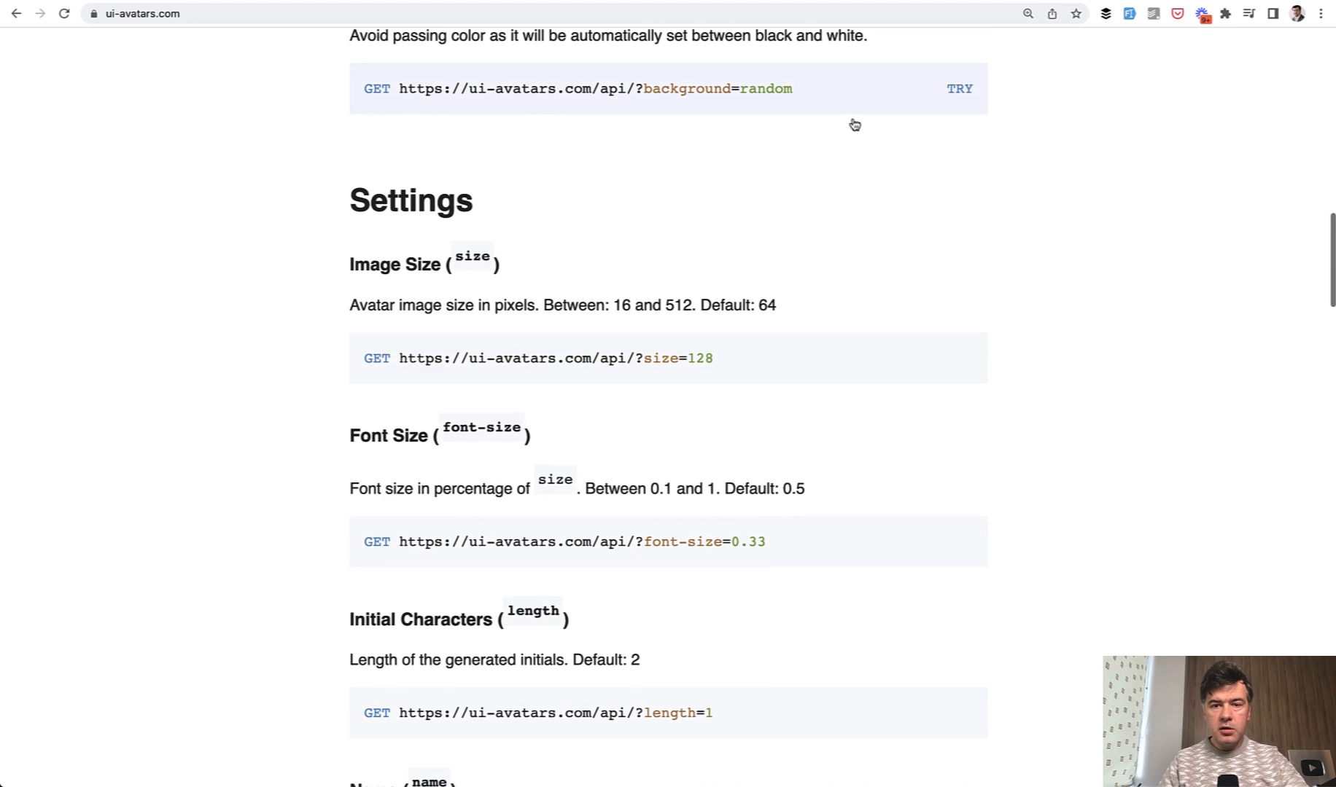
scroll("down", 3)
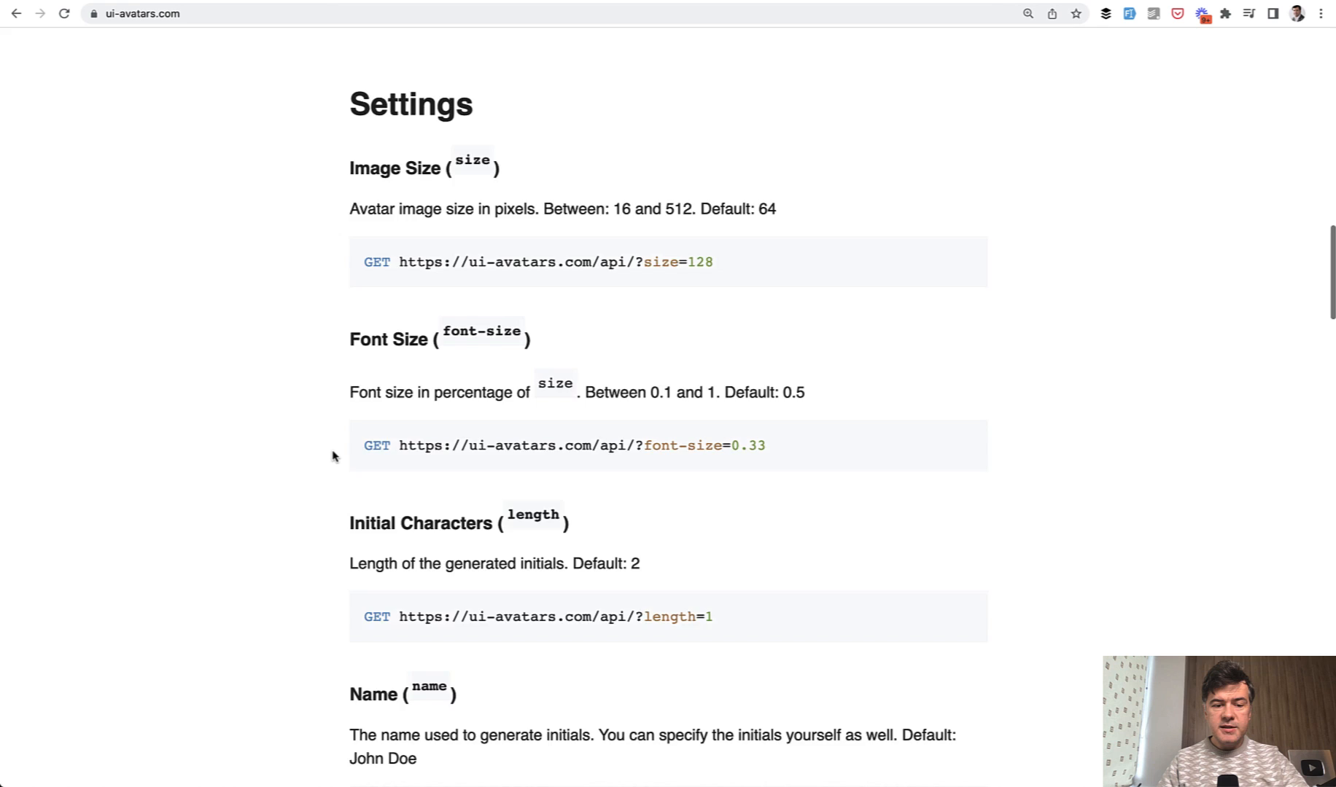
scroll("down", 3)
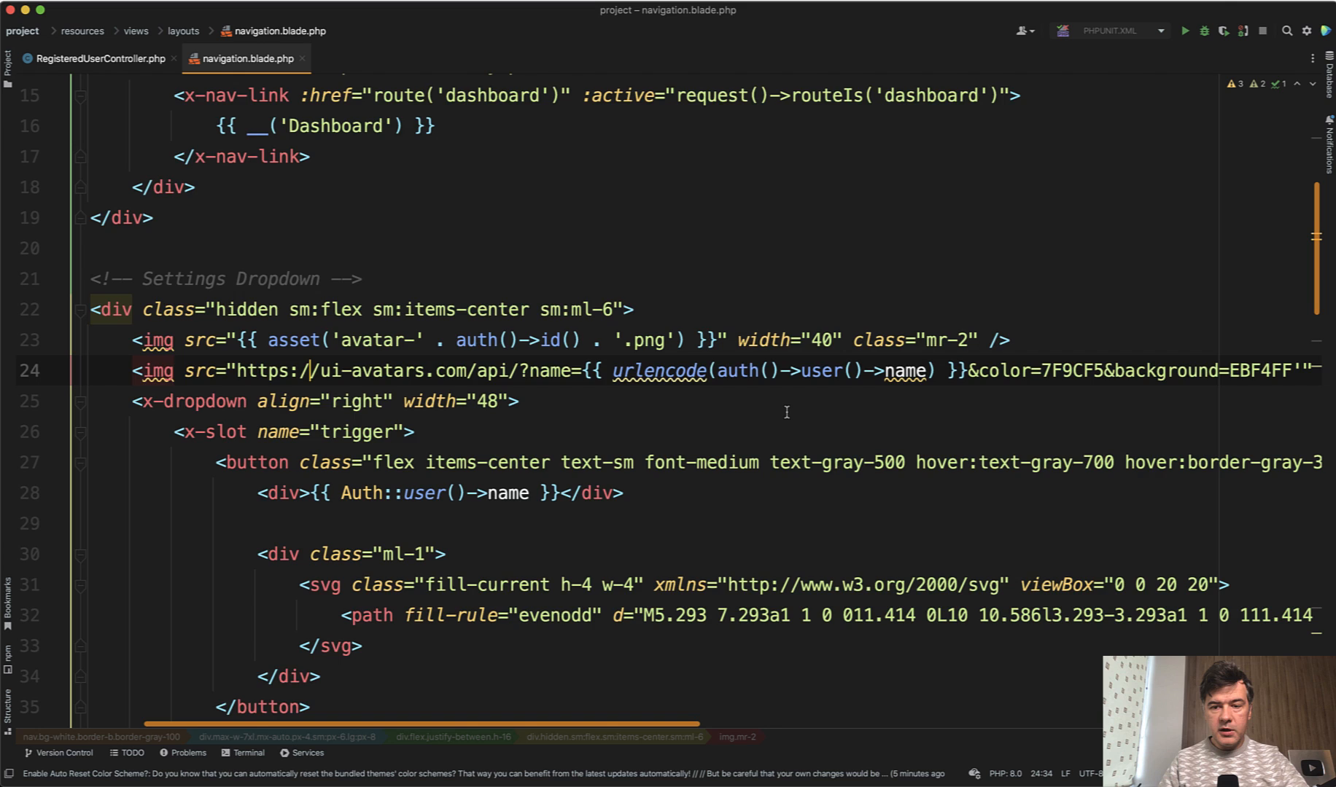
Scroll right to check the ui-avatars line ends with color 7F9CF5, background EBF4FF, width 40, class mr-2.
scroll("right", 3)
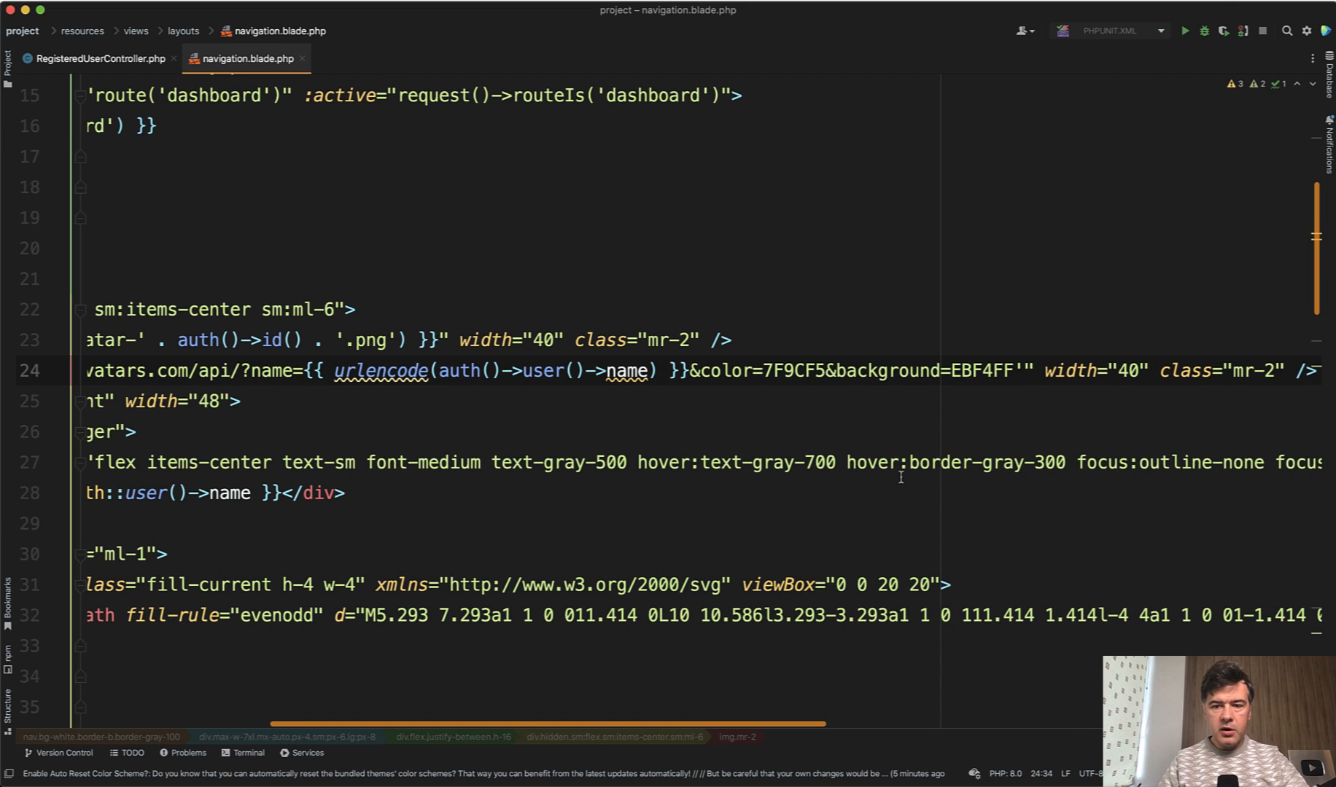
mouse_move(632, 363)
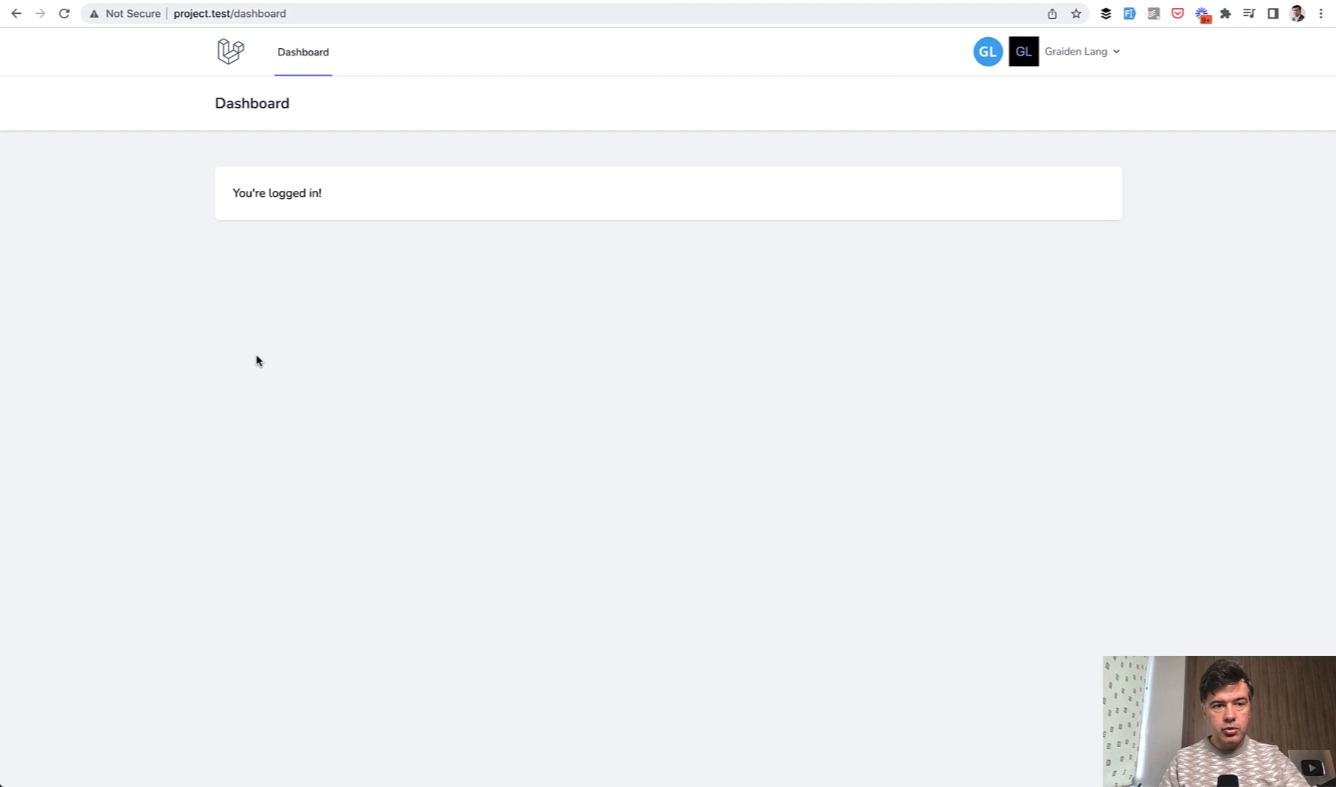
mouse_move(476, 331)
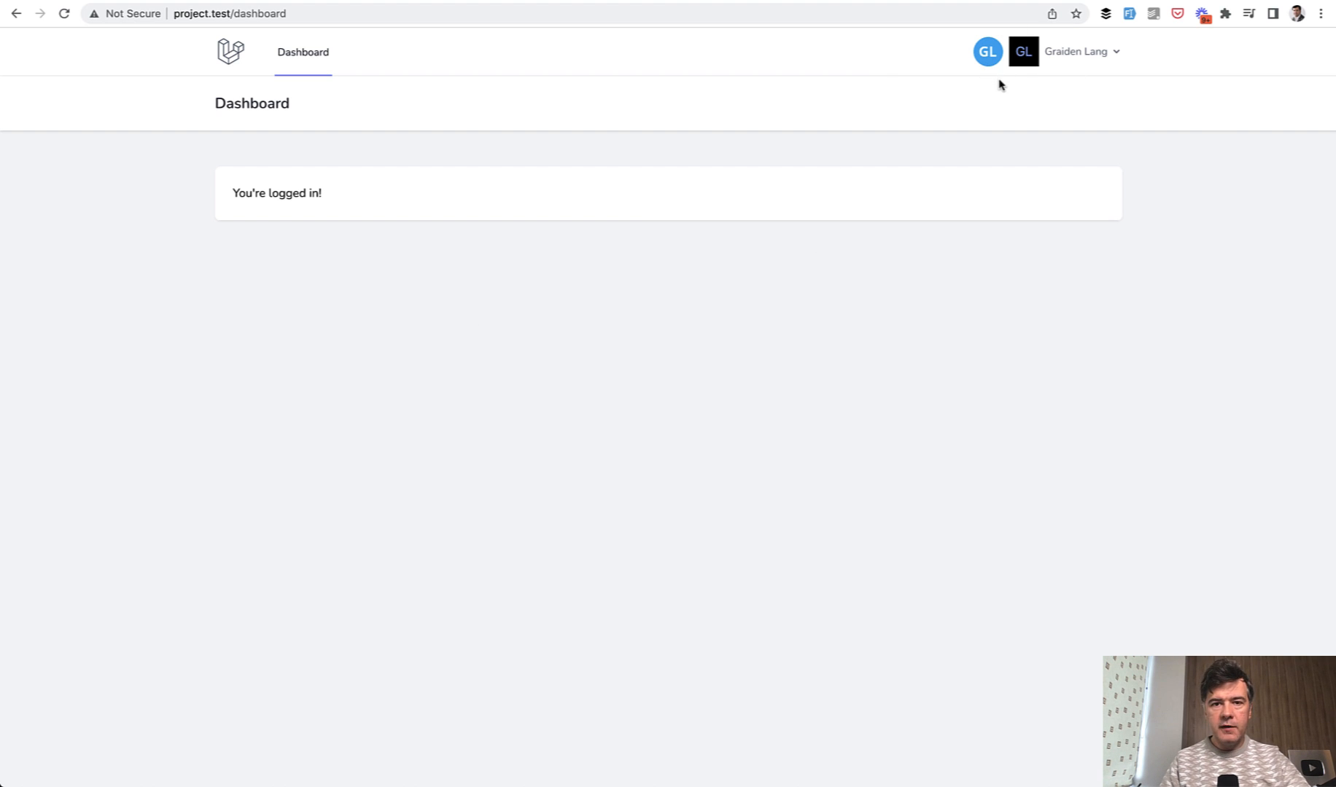
mouse_move(982, 34)
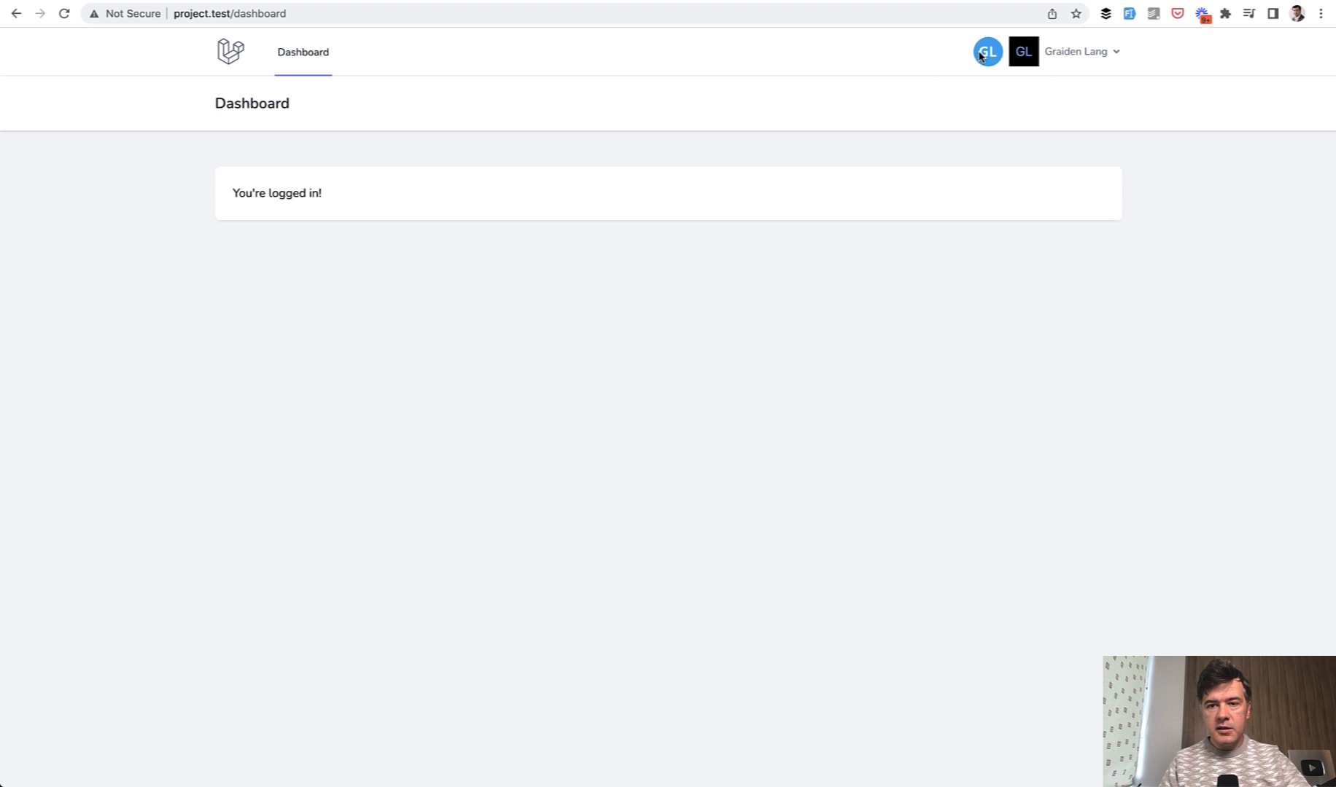
mouse_move(929, 127)
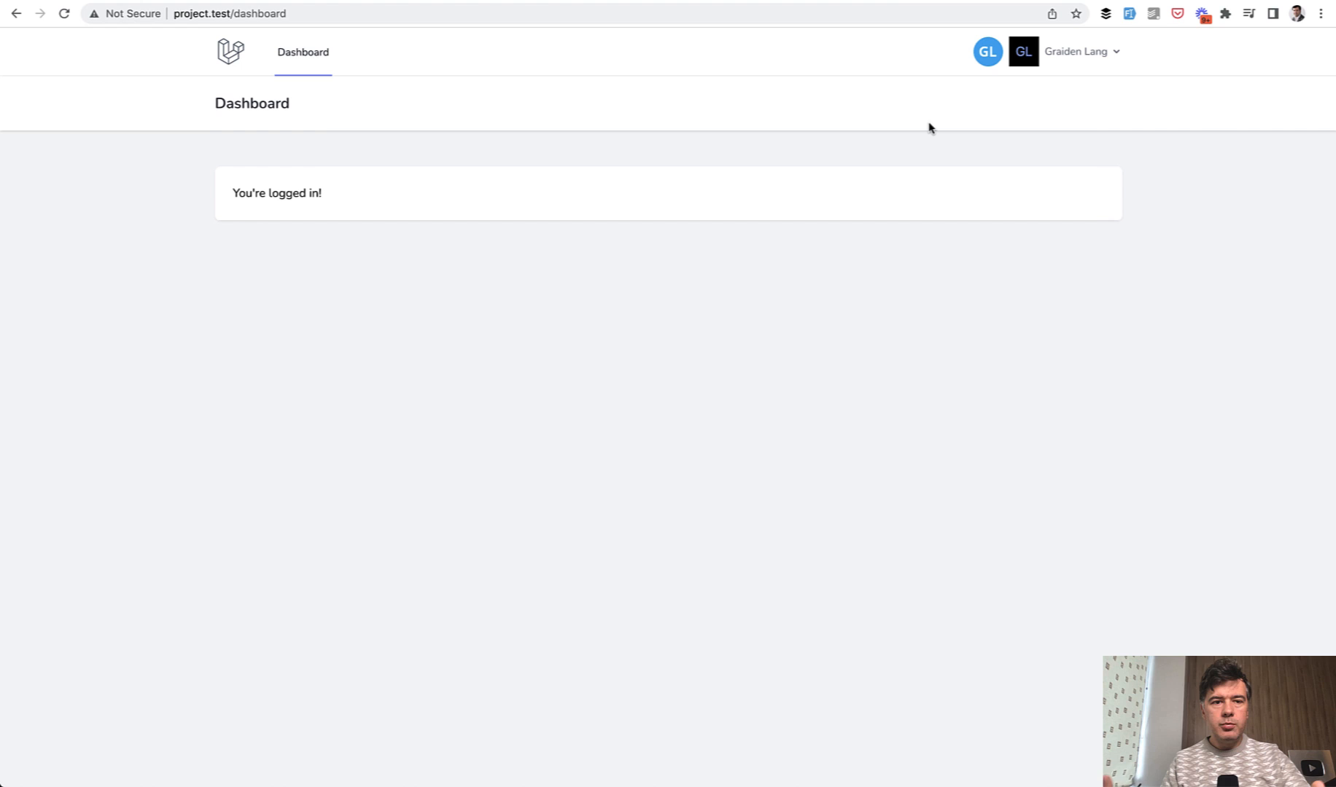
mouse_move(909, 229)
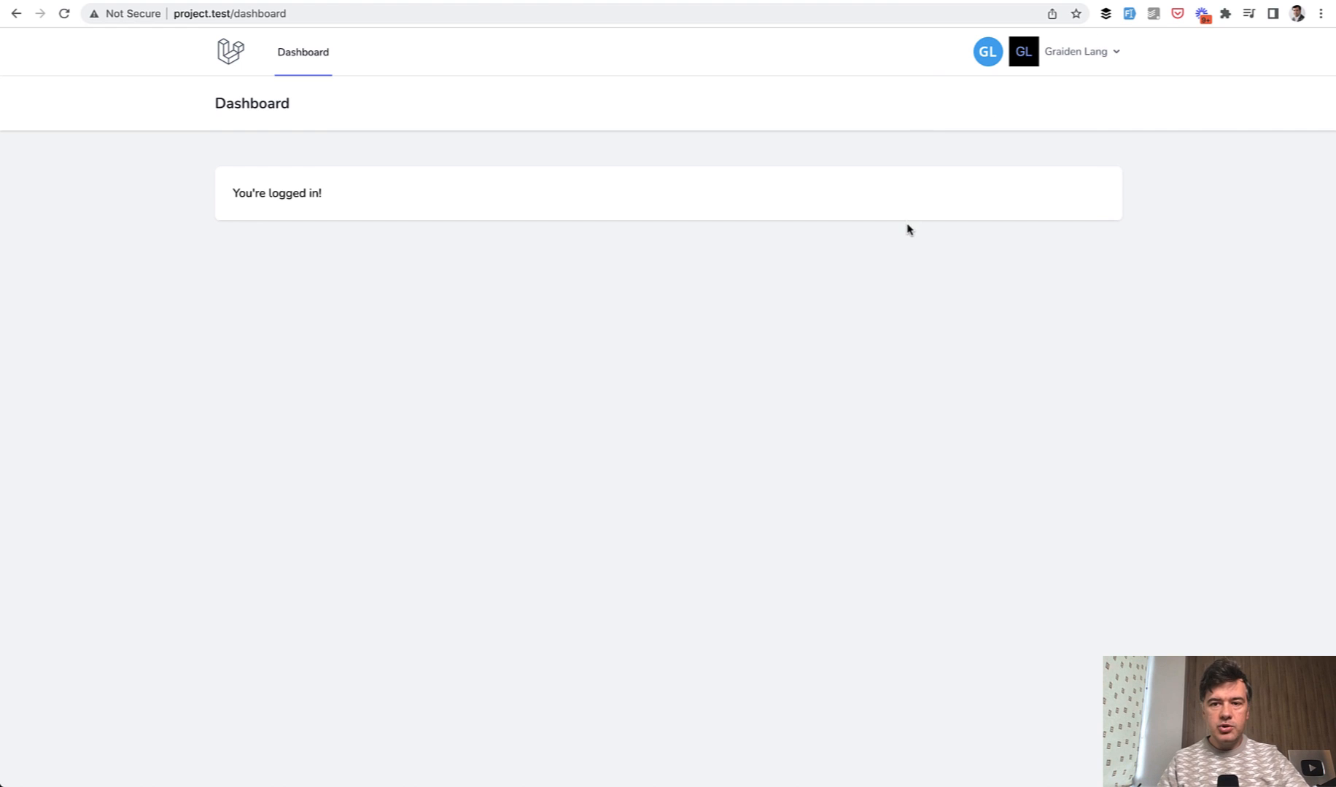
mouse_move(986, 79)
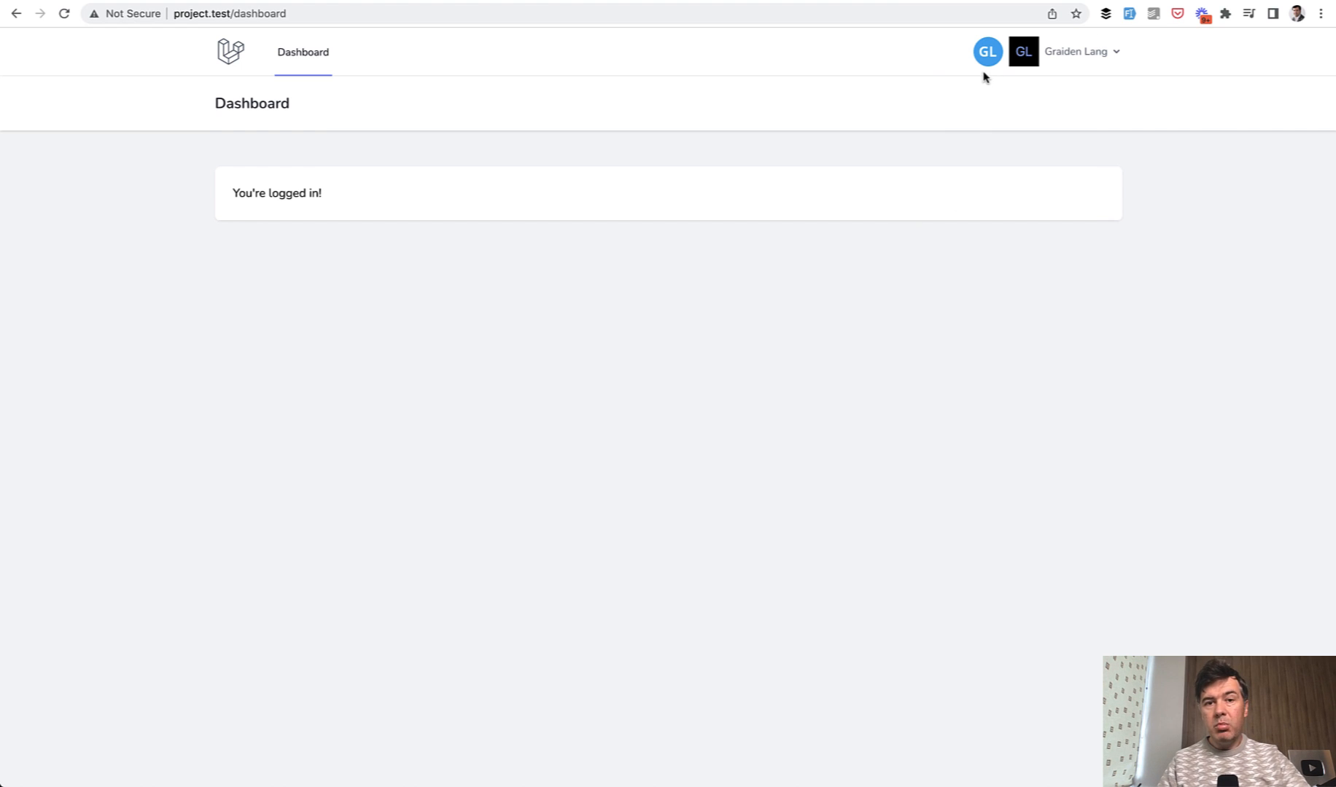
mouse_move(712, 195)
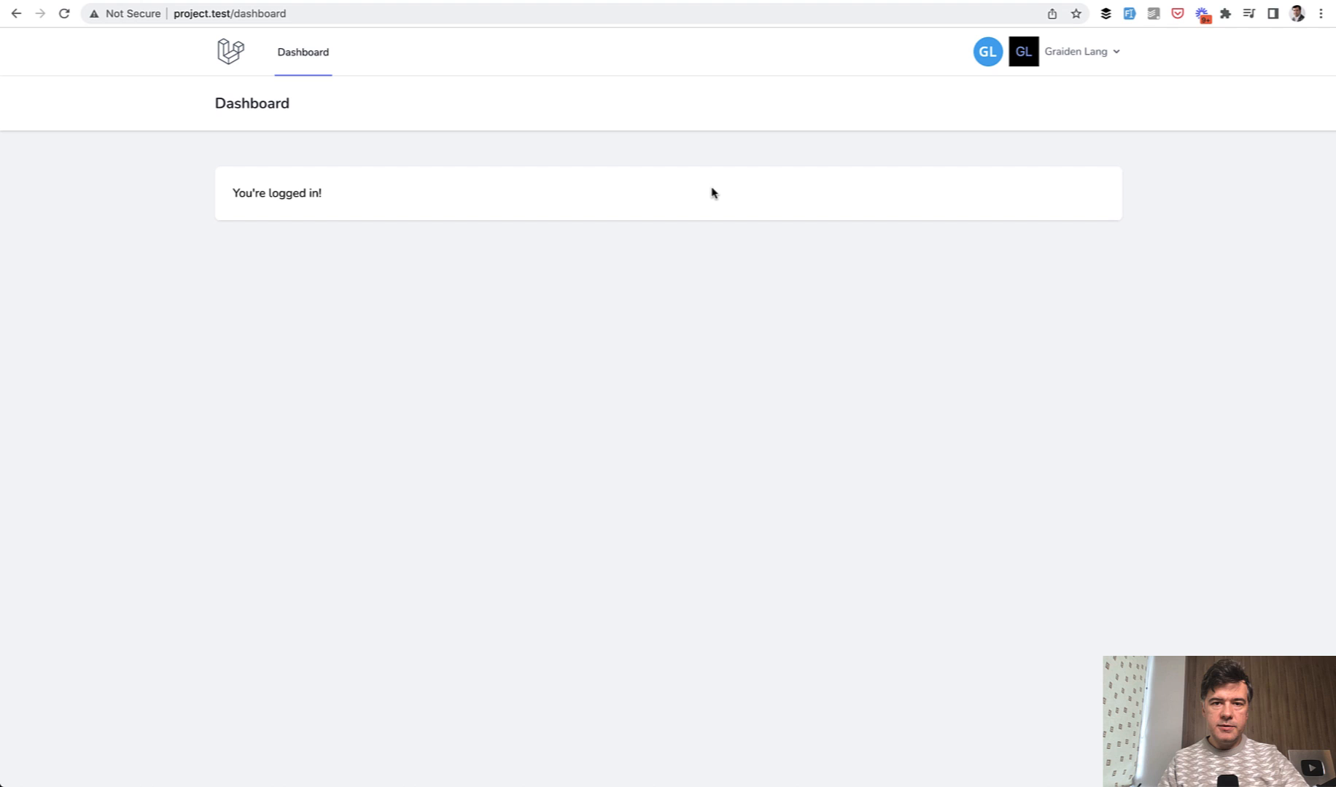